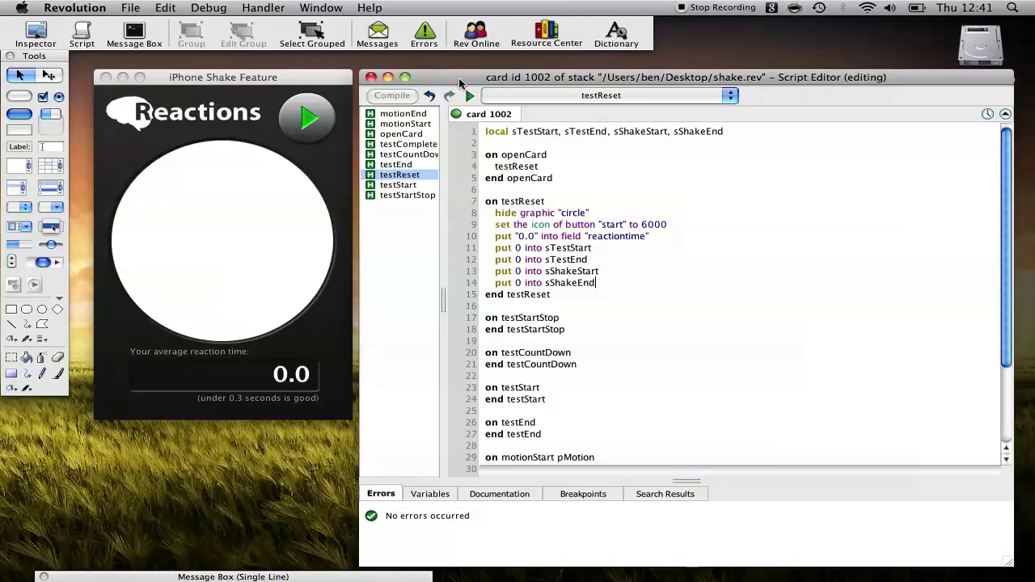
{"action": "mouse_move", "coordinate": [362, 112]}
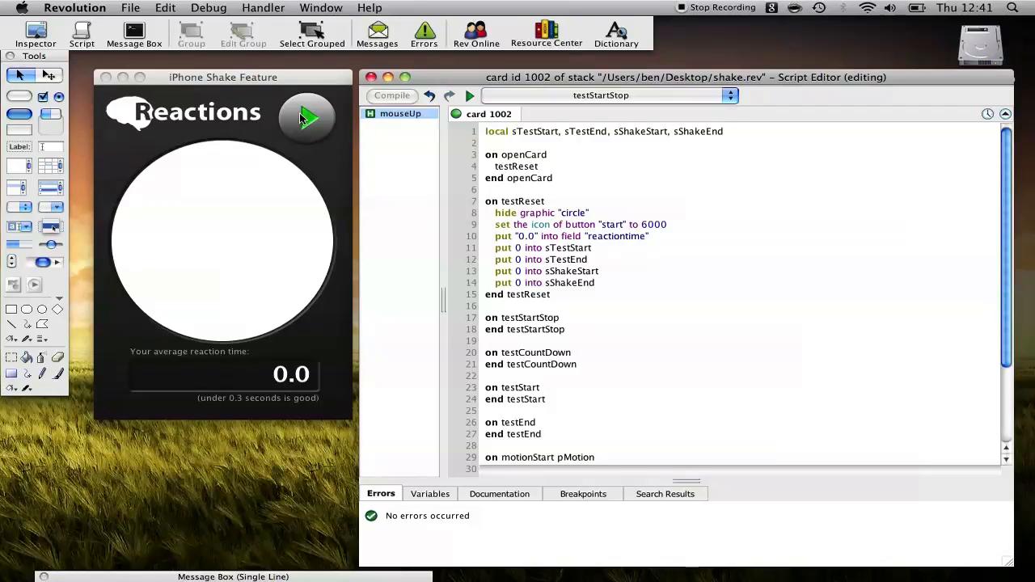
Step: Write the if/else: when button "start" icon is 6000, set its icon to 6001
{"action": "left_click", "coordinate": [558, 317]}
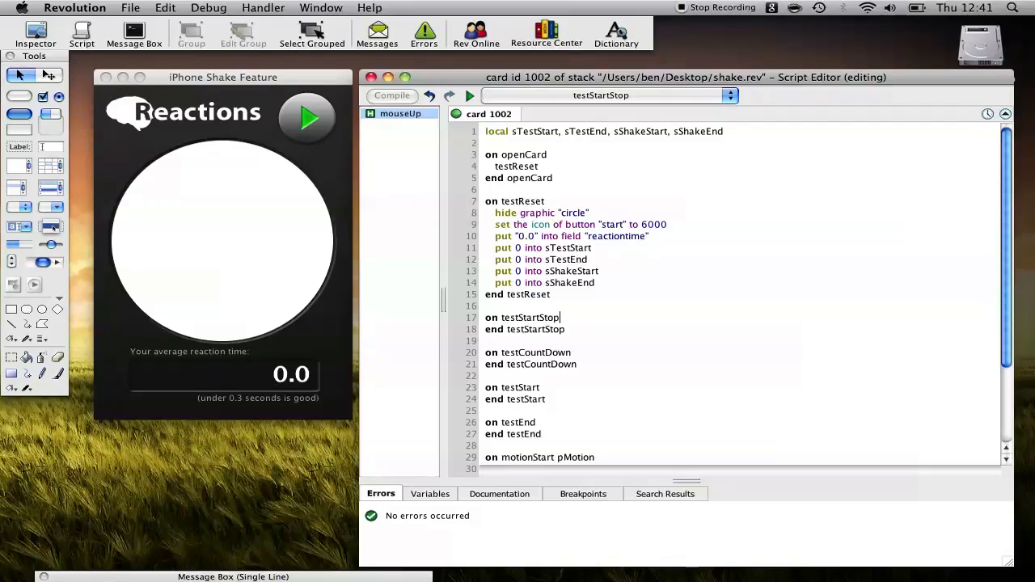
{"action": "type", "text": "if the icon of button \"start\" is 6000 then"}
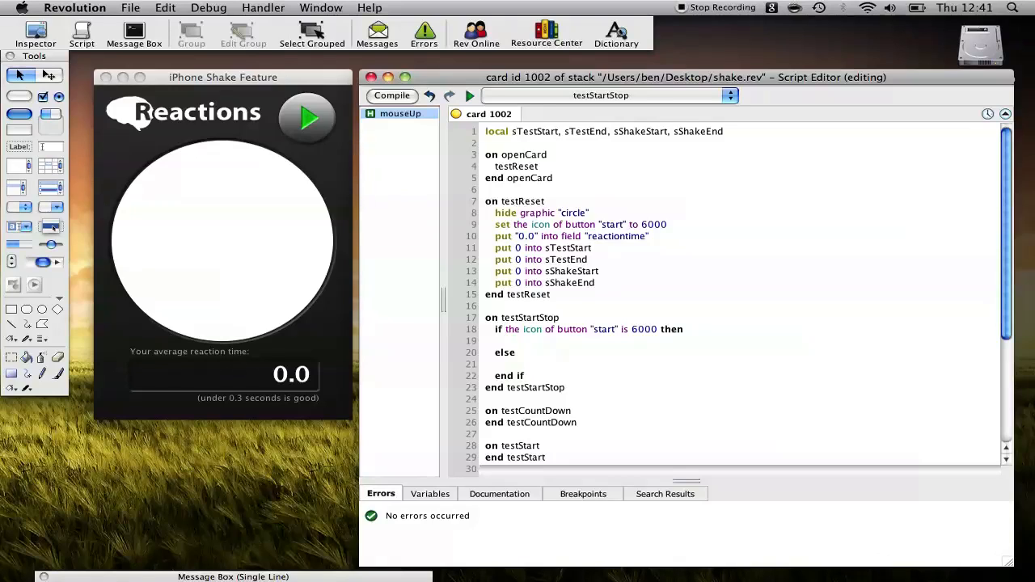
{"action": "type", "text": "set the icon t"}
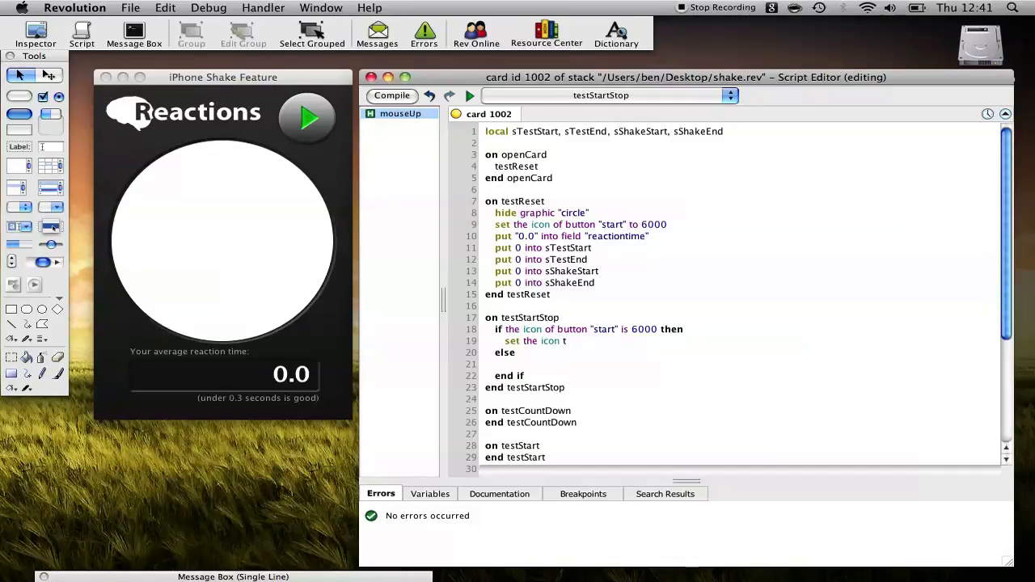
{"action": "type", "text": "of button :"}
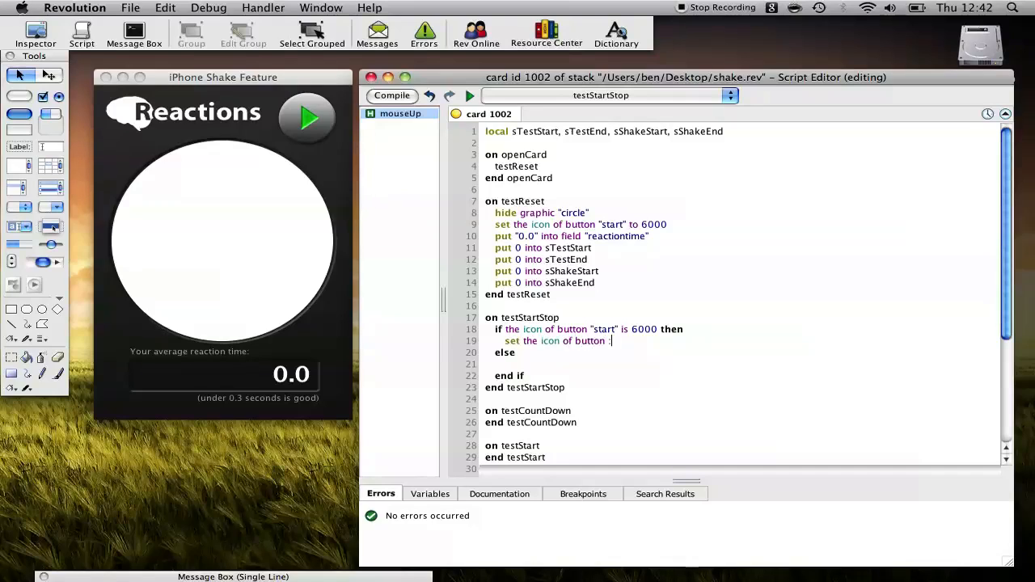
{"action": "type", "text": "\"\""}
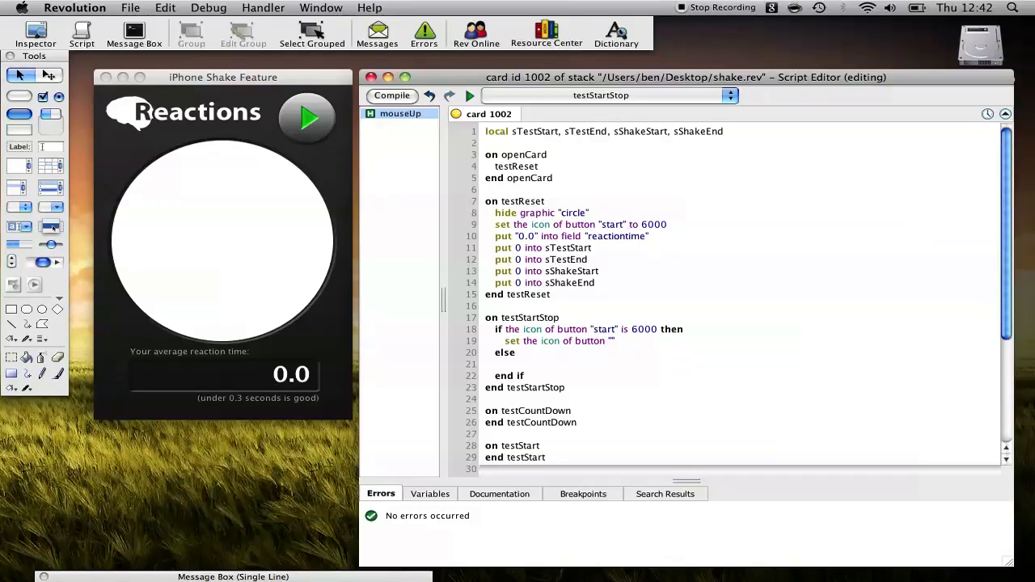
{"action": "type", "text": "start\" to"}
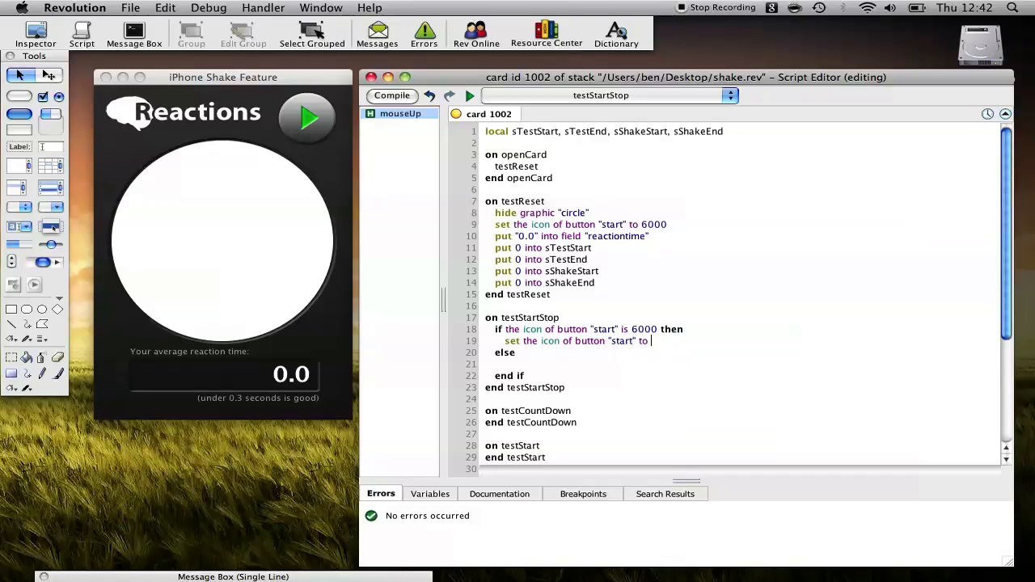
{"action": "type", "text": "6001"}
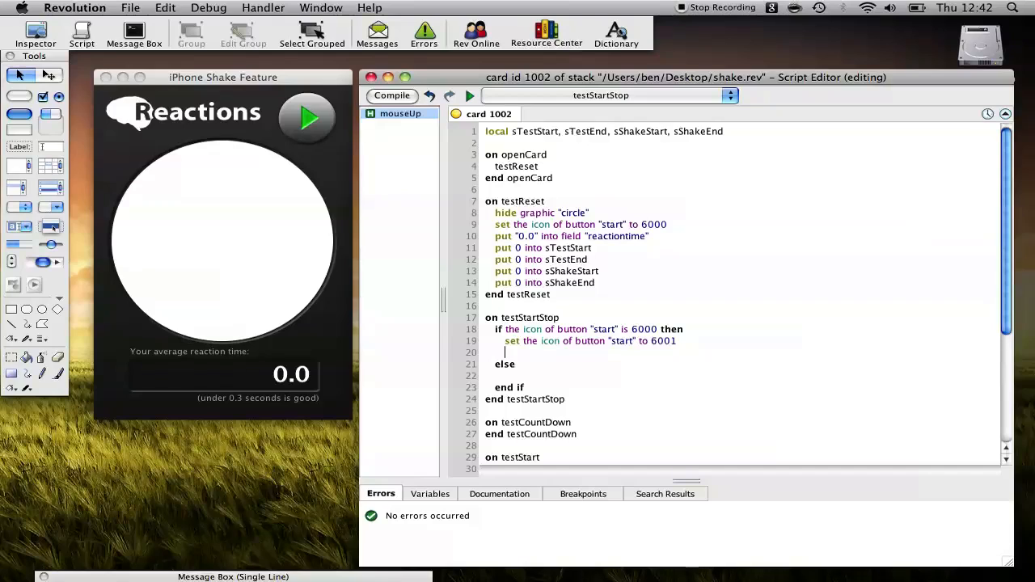
Step: Call testCountDown in the if branch and testReset in the else branch
{"action": "scroll", "scroll_direction": "down", "scroll_amount": 3}
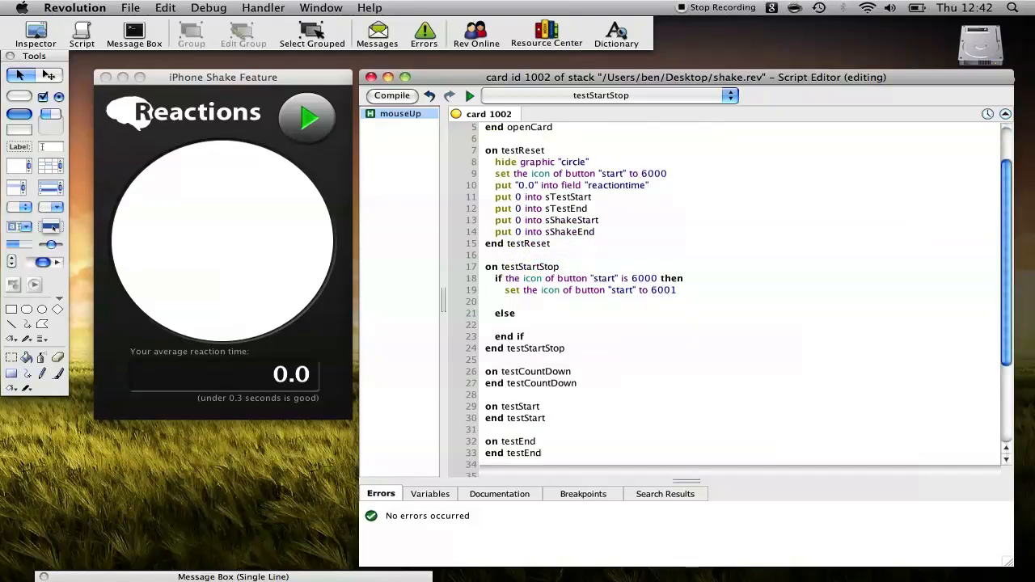
{"action": "double_click", "coordinate": [536, 370]}
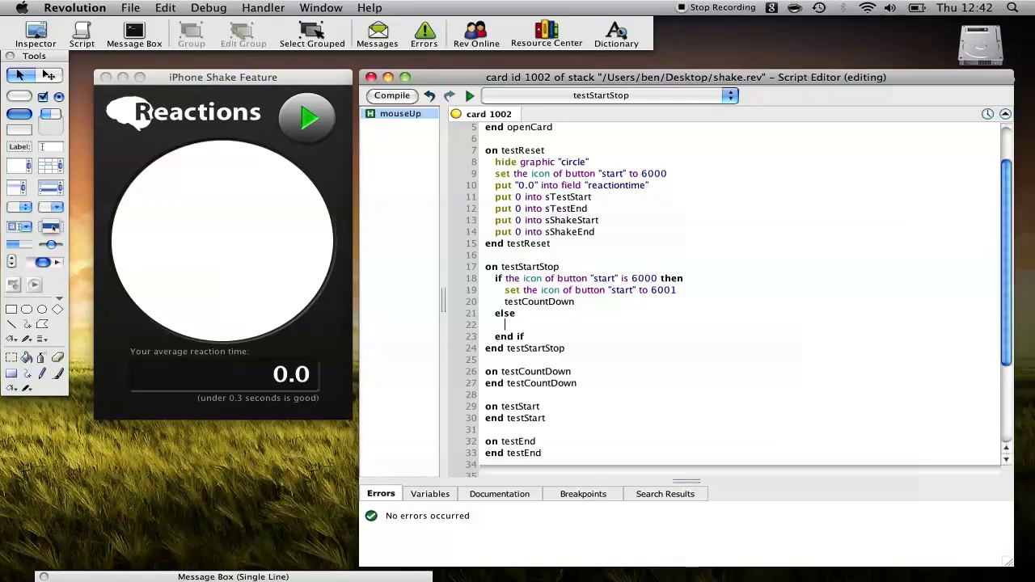
{"action": "type", "text": "reset"}
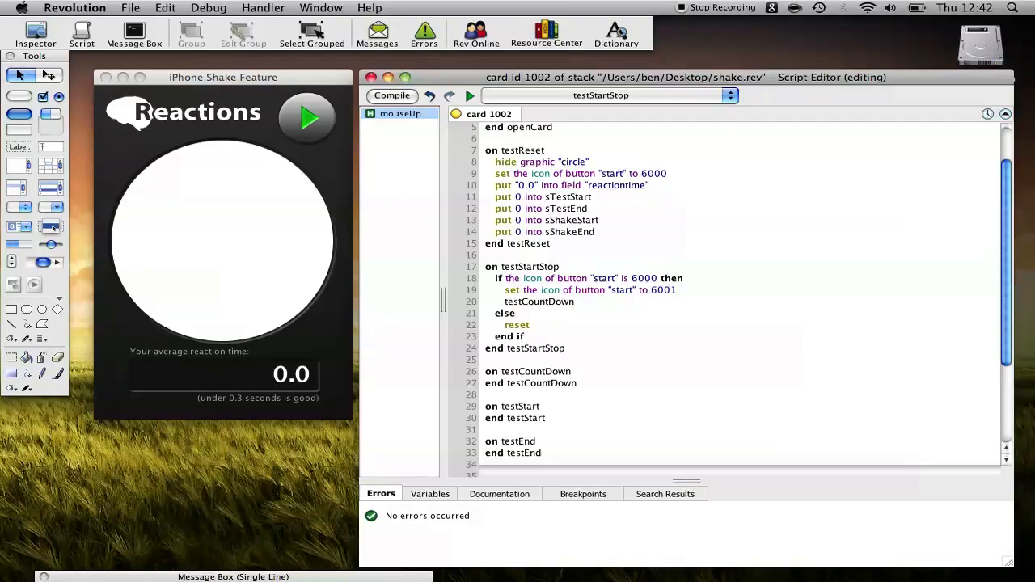
{"action": "type", "text": "testR"}
{"action": "type", "text": "countdown"}
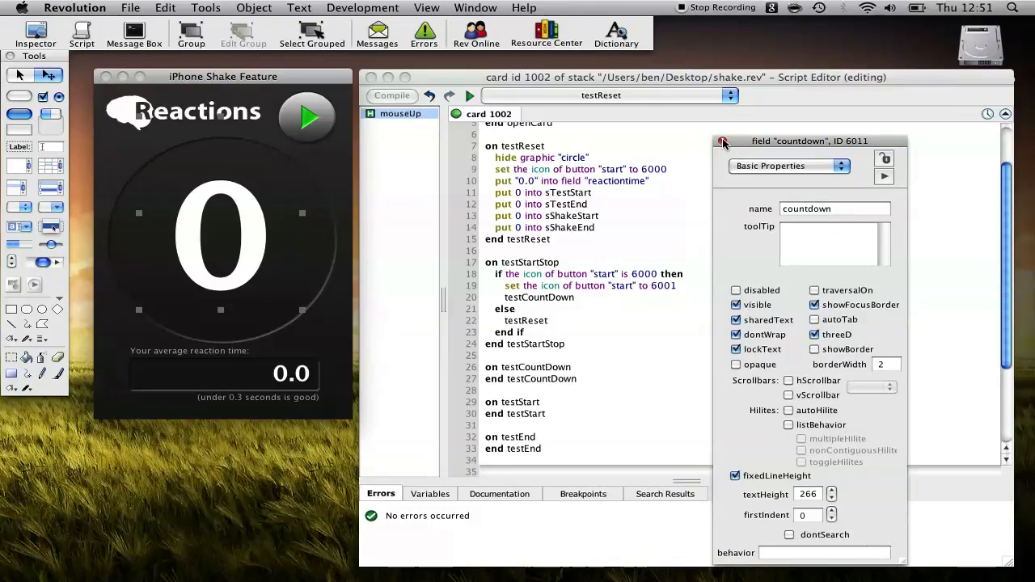
Step: Close the countdown field's Property Inspector after checking its name
{"action": "left_click", "coordinate": [723, 141]}
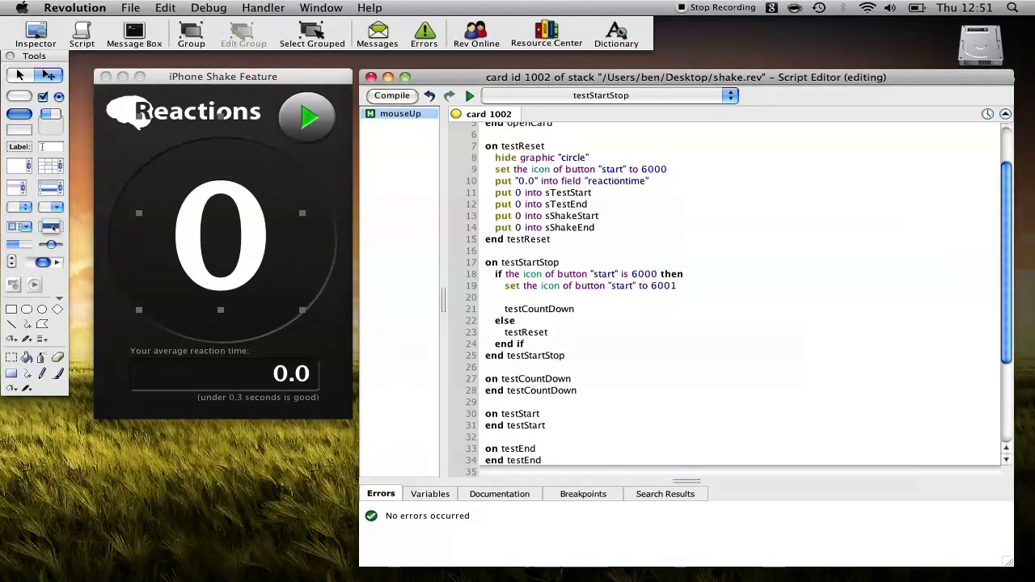
Step: Make testStartStop put 3 into field "countdown" and show that field
{"action": "type", "text": "put 3 into"}
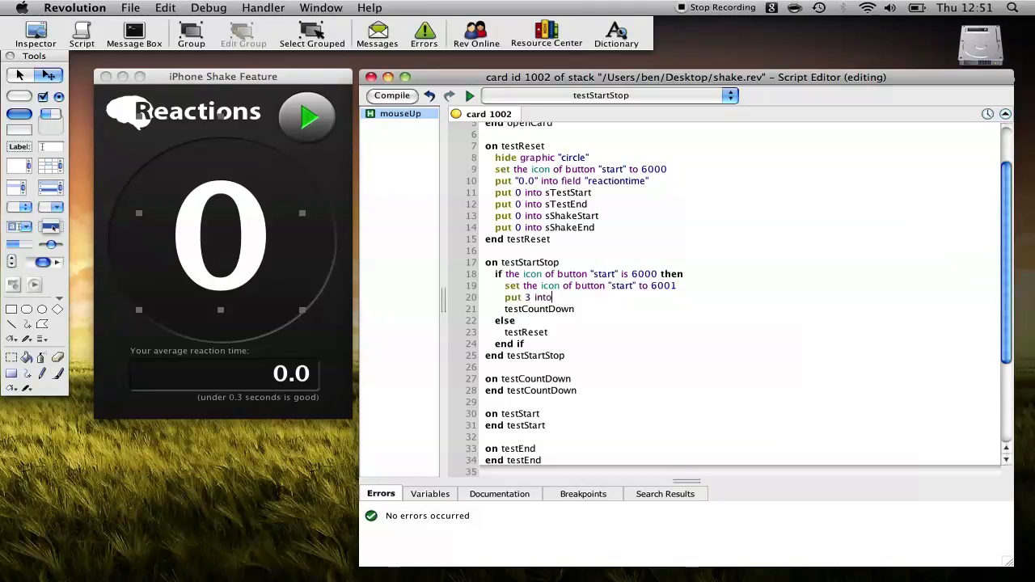
{"action": "type", "text": "field \"\""}
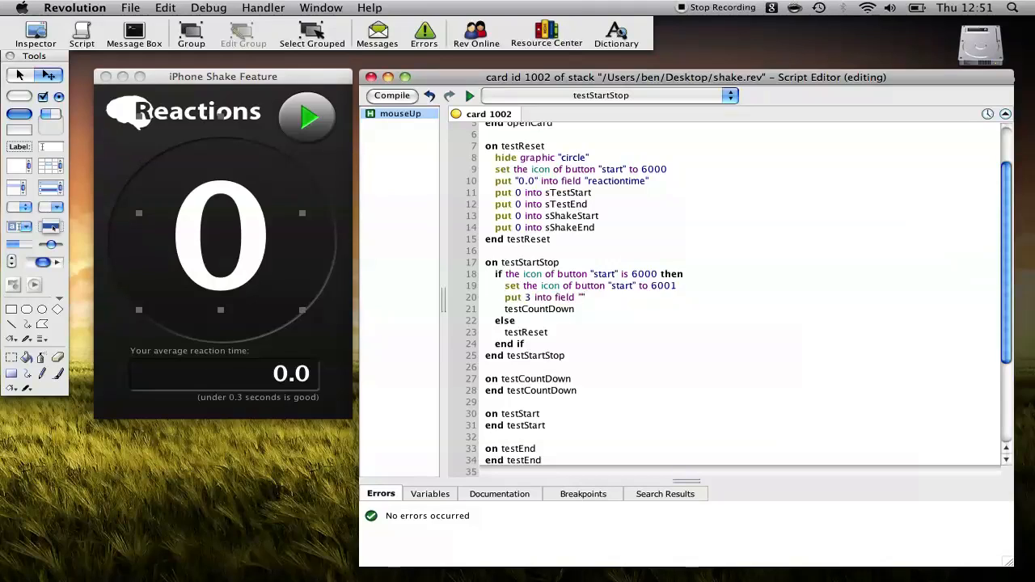
{"action": "type", "text": "countdown"}
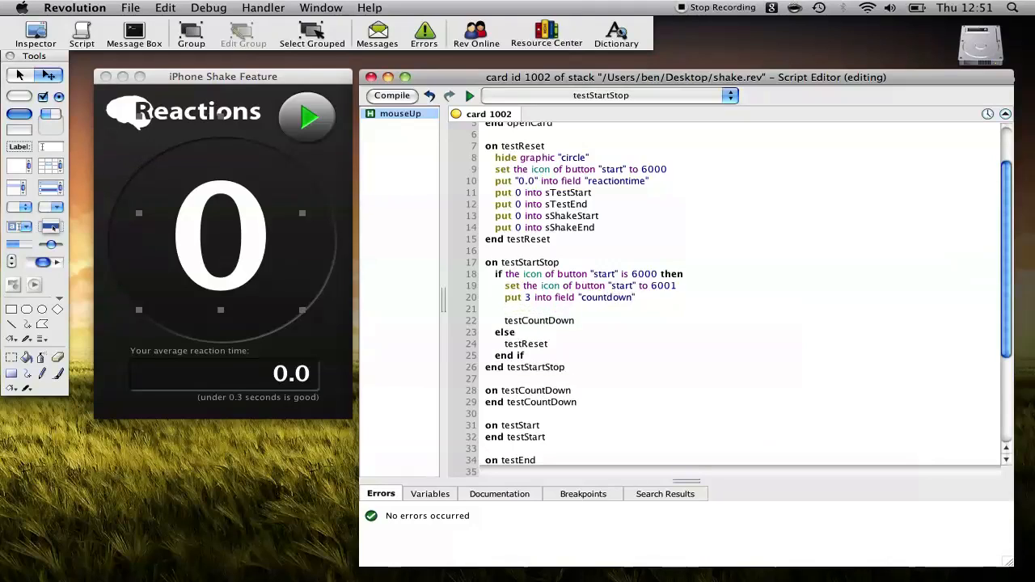
{"action": "type", "text": "show fi"}
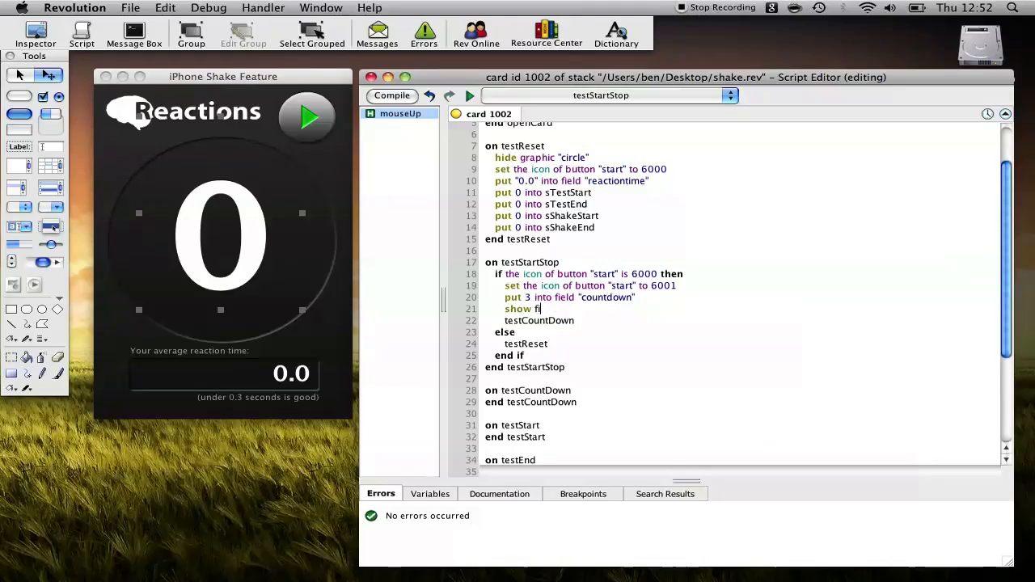
{"action": "type", "text": "d countdown\""}
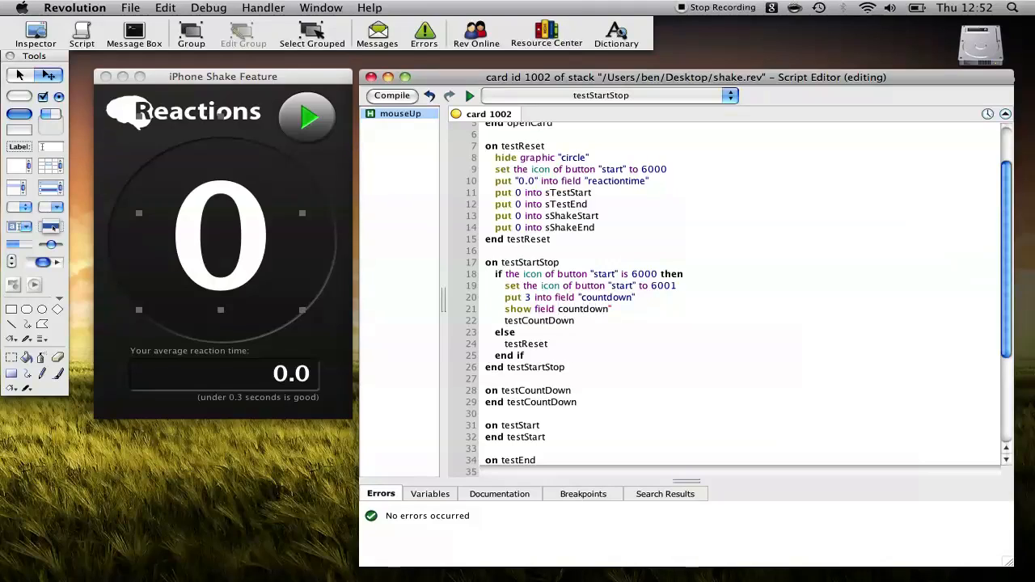
Step: Make testReset also hide field "countdown" after hiding the circle
{"action": "left_click", "coordinate": [589, 157]}
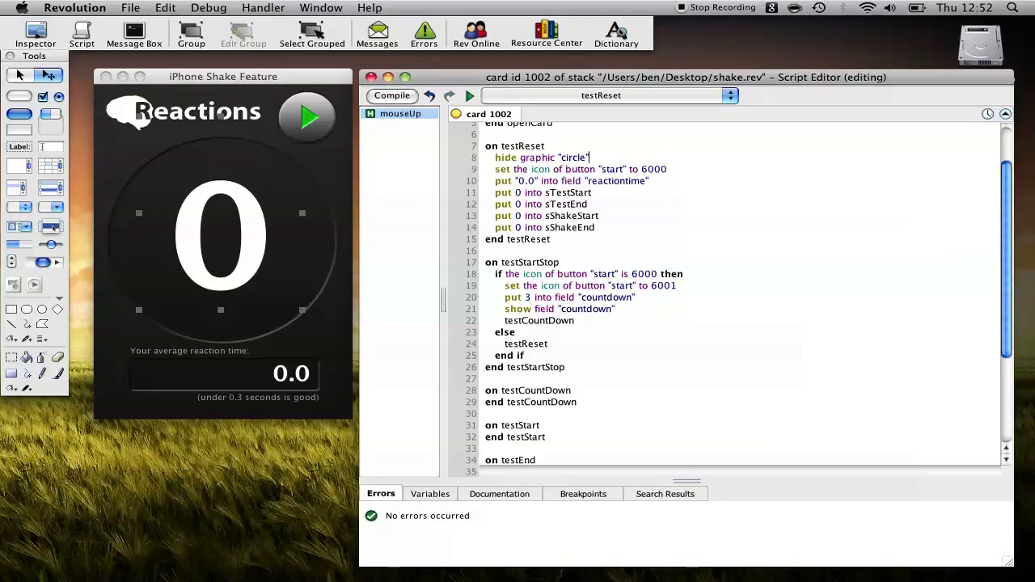
{"action": "type", "text": "h"}
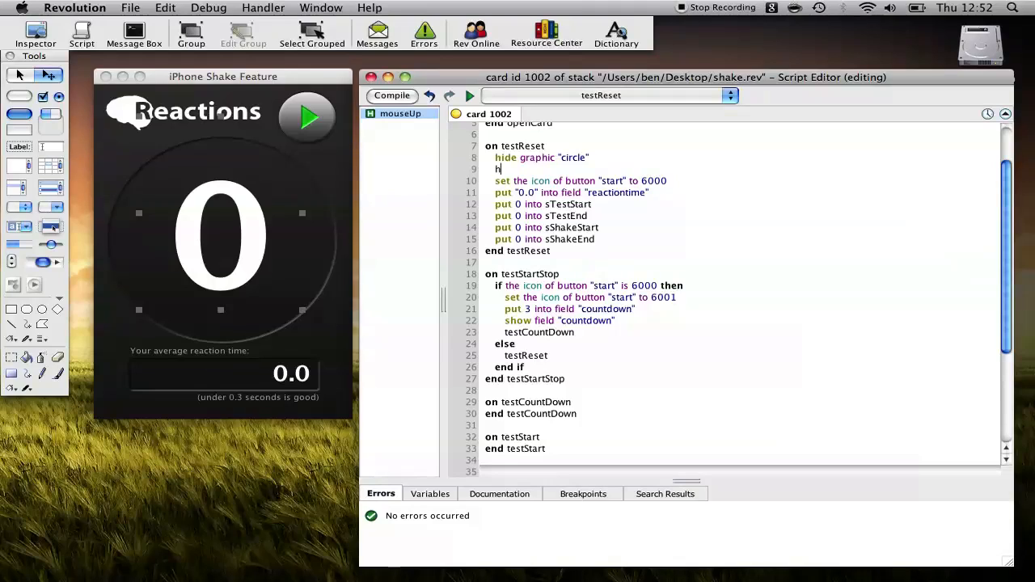
{"action": "type", "text": "ide field \""}
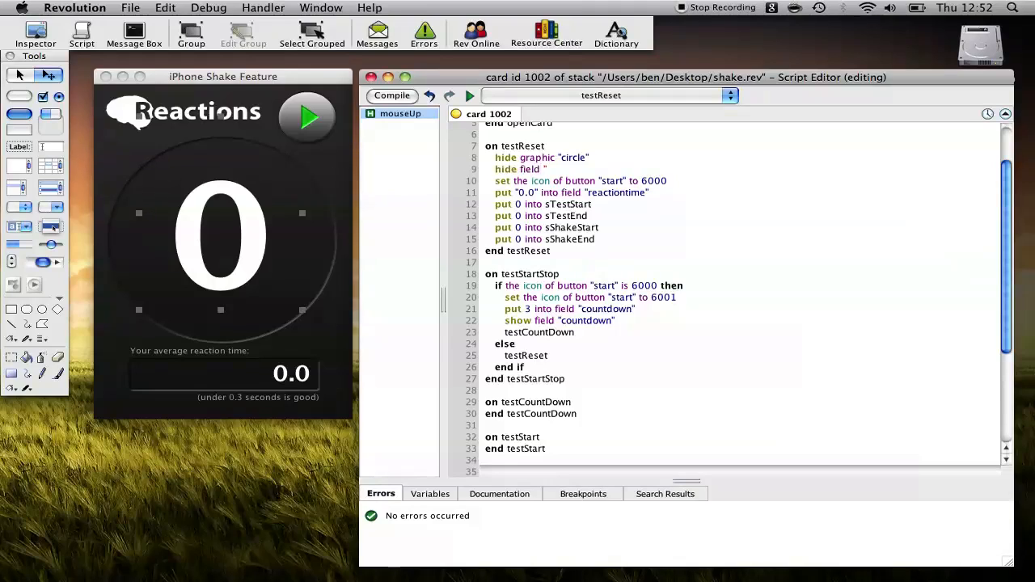
{"action": "type", "text": "countdown"}
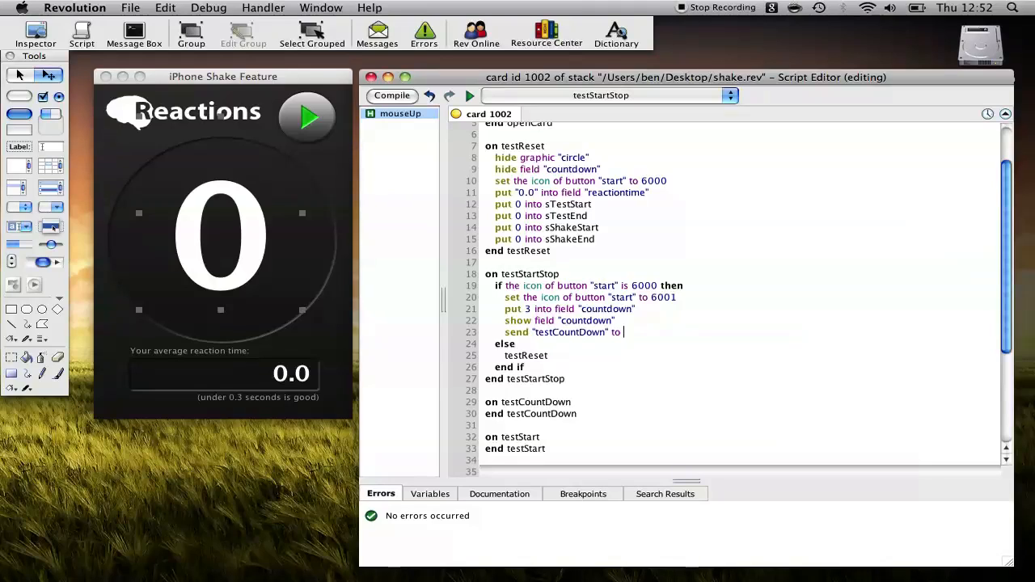
Step: Send "testCountDown" to me in 1 second instead of calling it directly
{"action": "type", "text": "me in 1 se"}
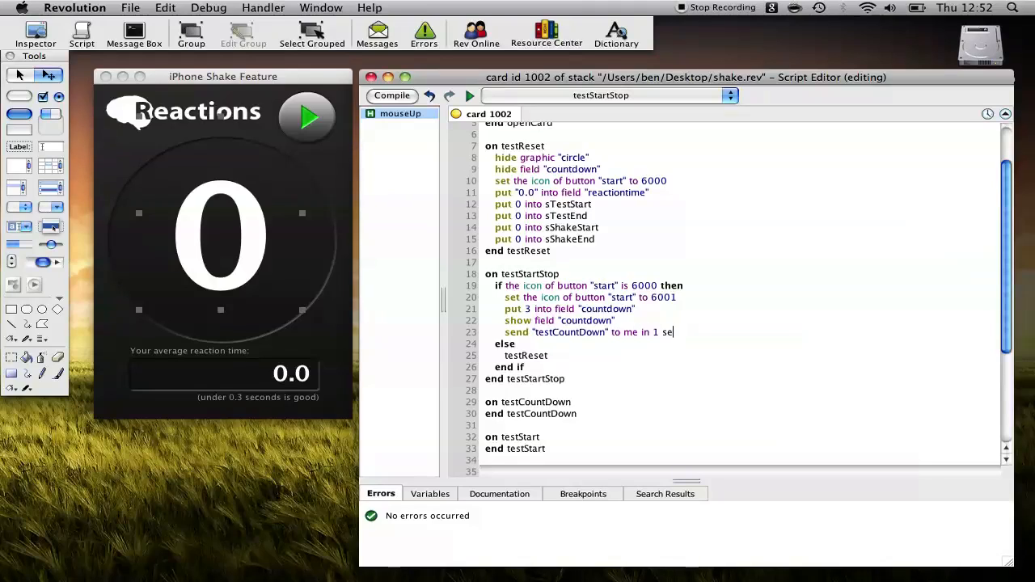
{"action": "type", "text": "cond"}
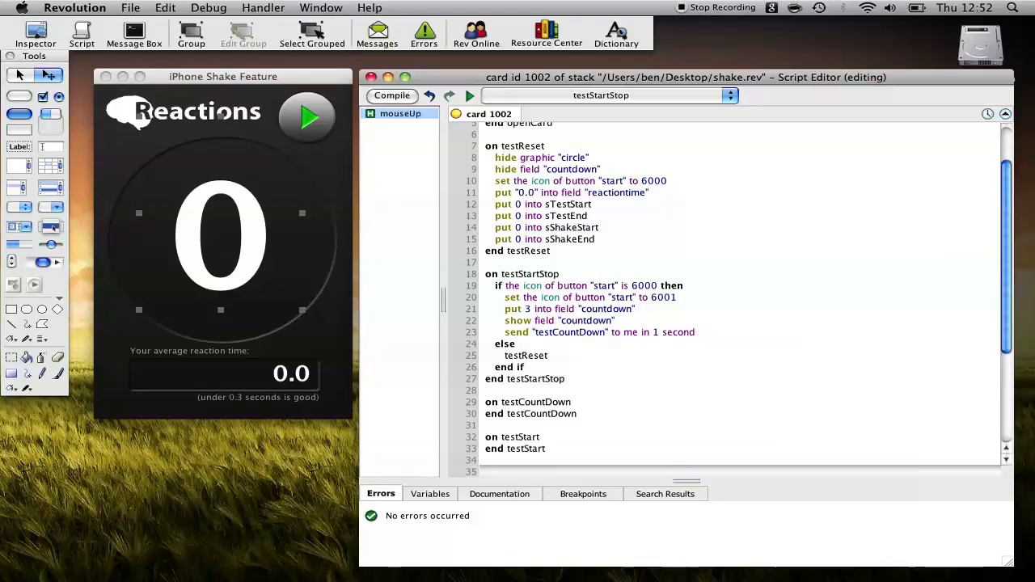
{"action": "left_click", "coordinate": [392, 96]}
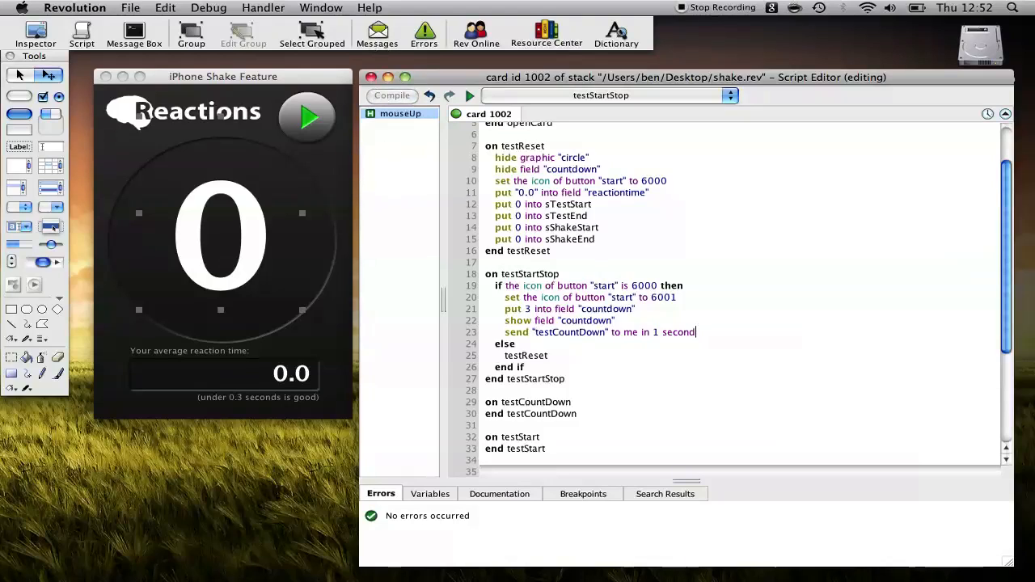
{"action": "left_click", "coordinate": [608, 95]}
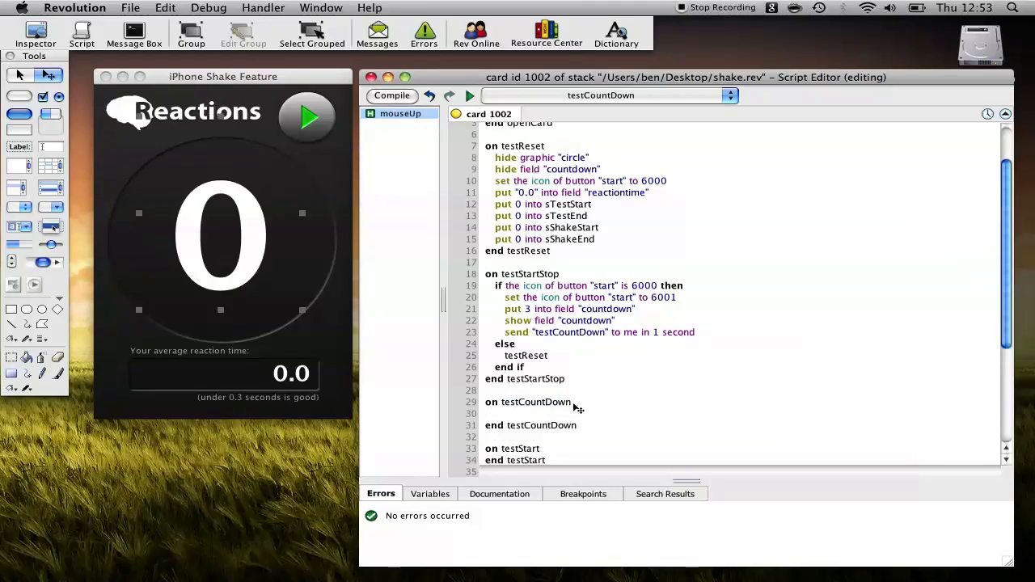
Step: Make testCountDown subtract 1 from field "countdown"
{"action": "type", "text": "sub"}
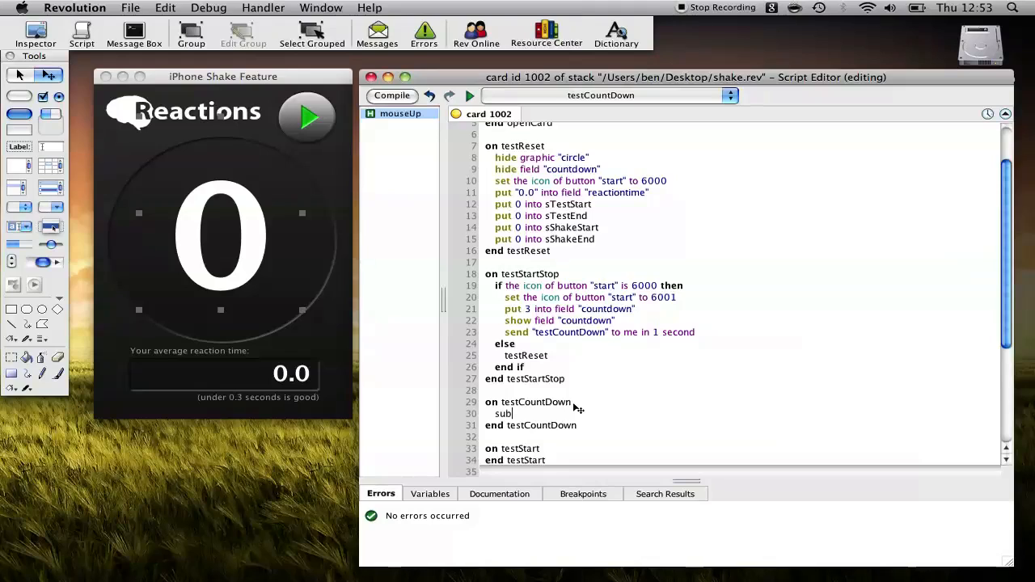
{"action": "type", "text": "tract"}
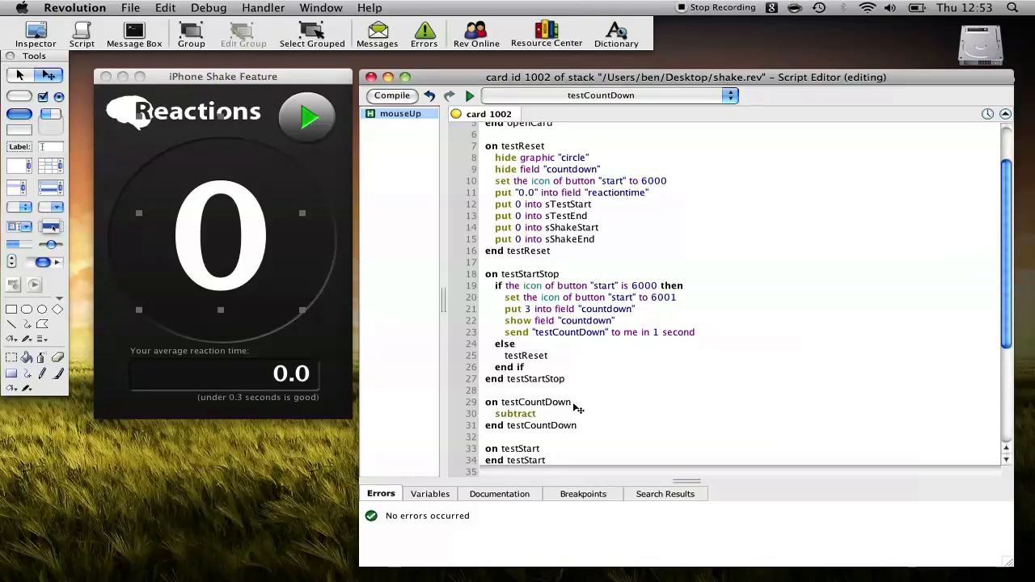
{"action": "type", "text": "1 from"}
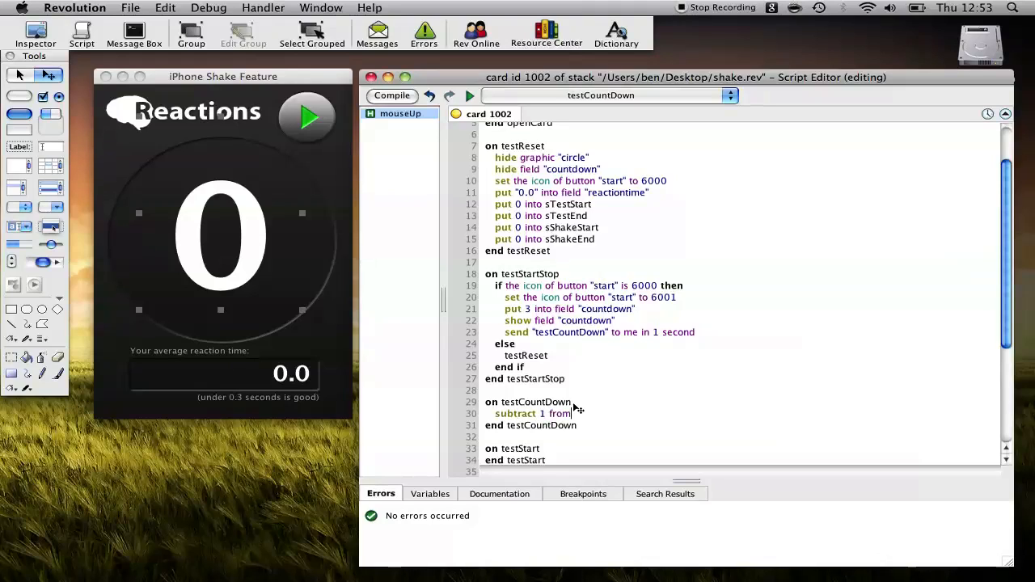
{"action": "type", "text": "field \"countdown"}
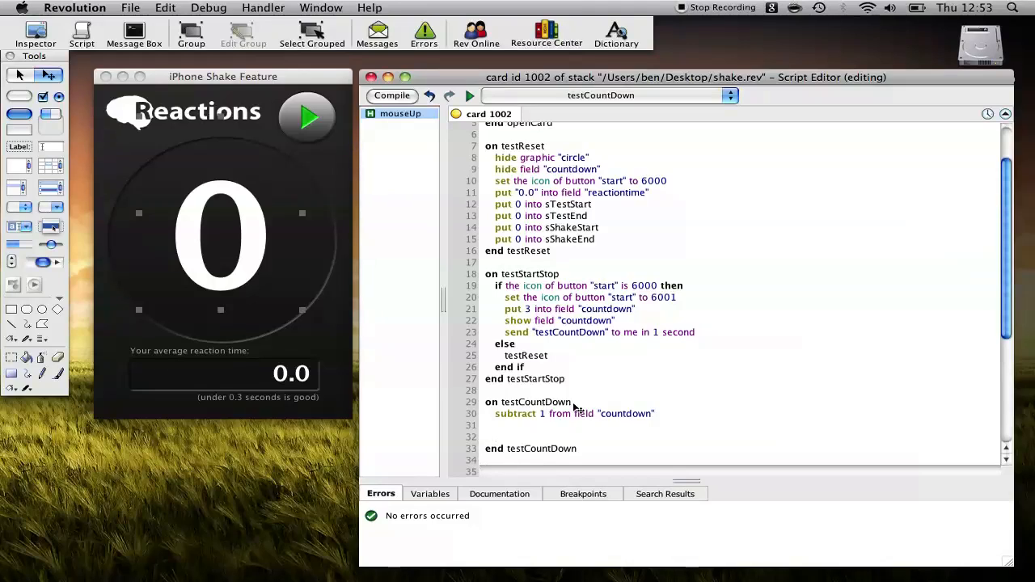
{"action": "left_click", "coordinate": [495, 437]}
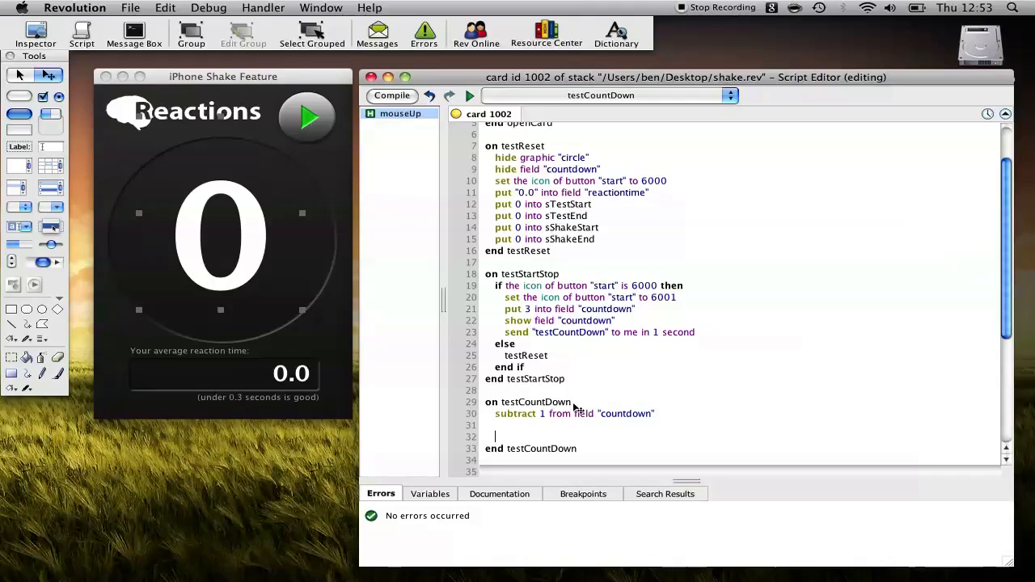
Step: Add an if/else on field "countdown" reaching 0 that hides the field
{"action": "type", "text": "if field"}
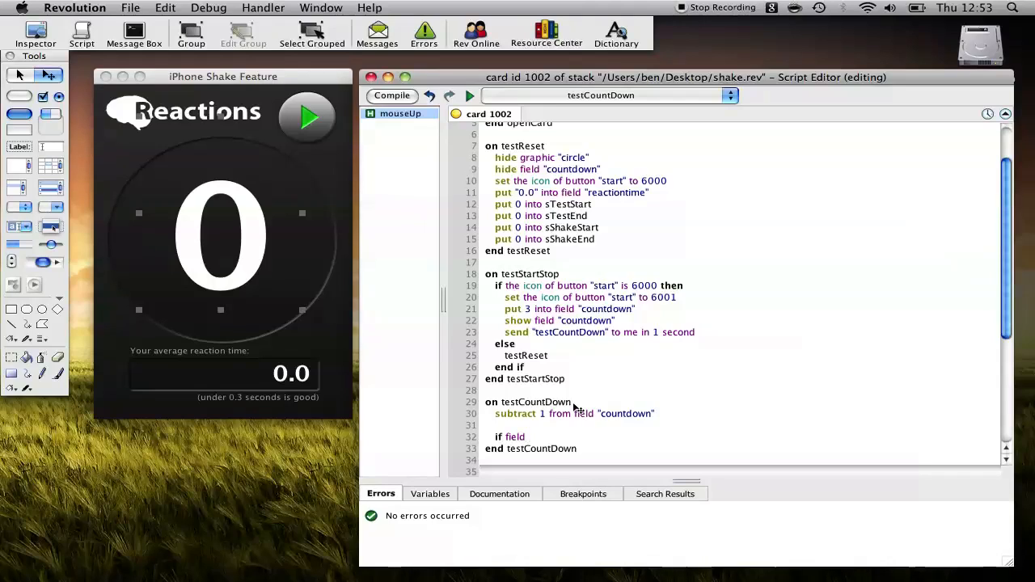
{"action": "type", "text": "\"countdown"}
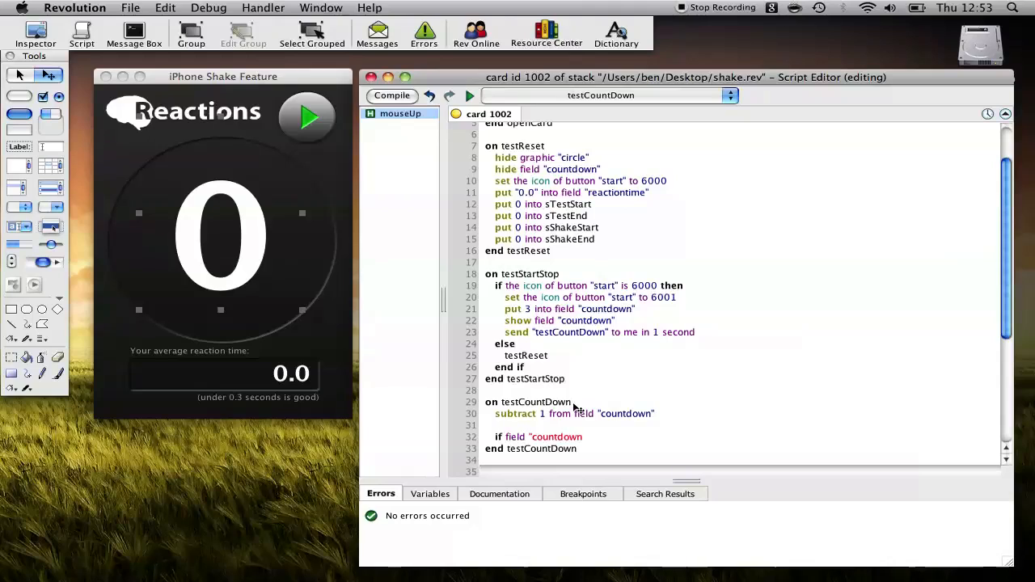
{"action": "type", "text": "is 0 th"}
{"action": "type", "text": "els"}
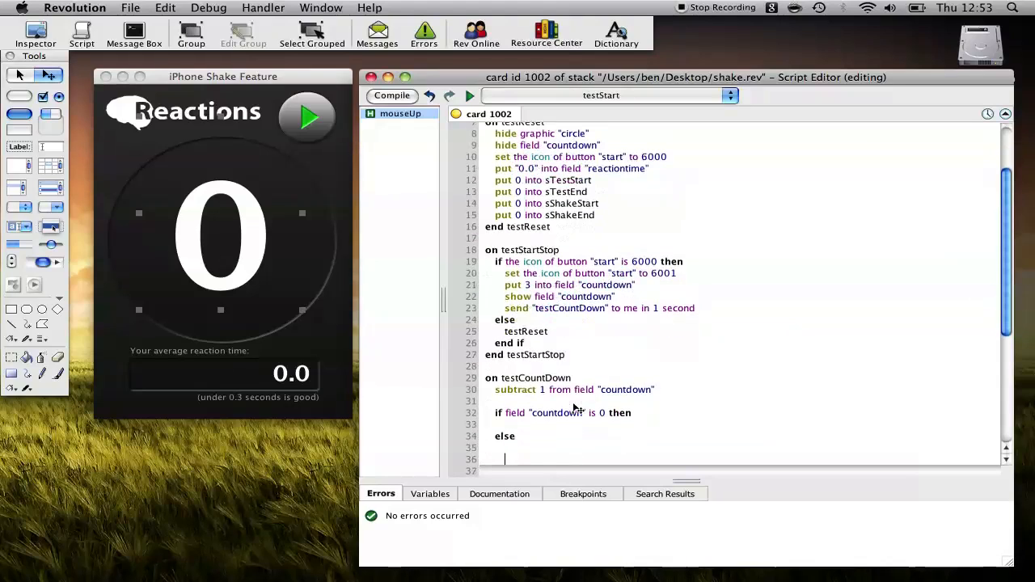
{"action": "type", "text": "end if"}
{"action": "type", "text": "send \"testCountDown\" to me in 1 second"}
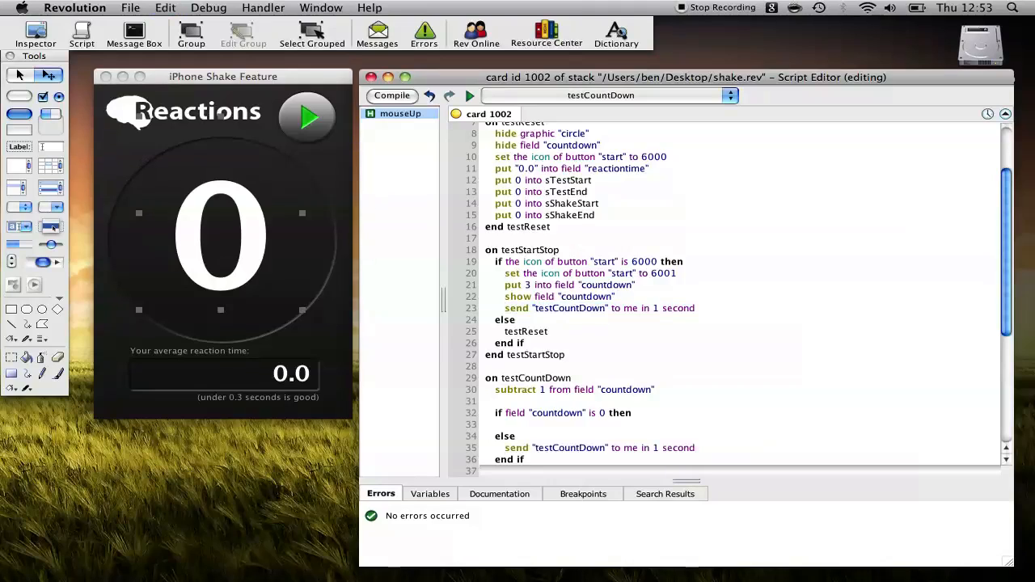
{"action": "mouse_move", "coordinate": [293, 248]}
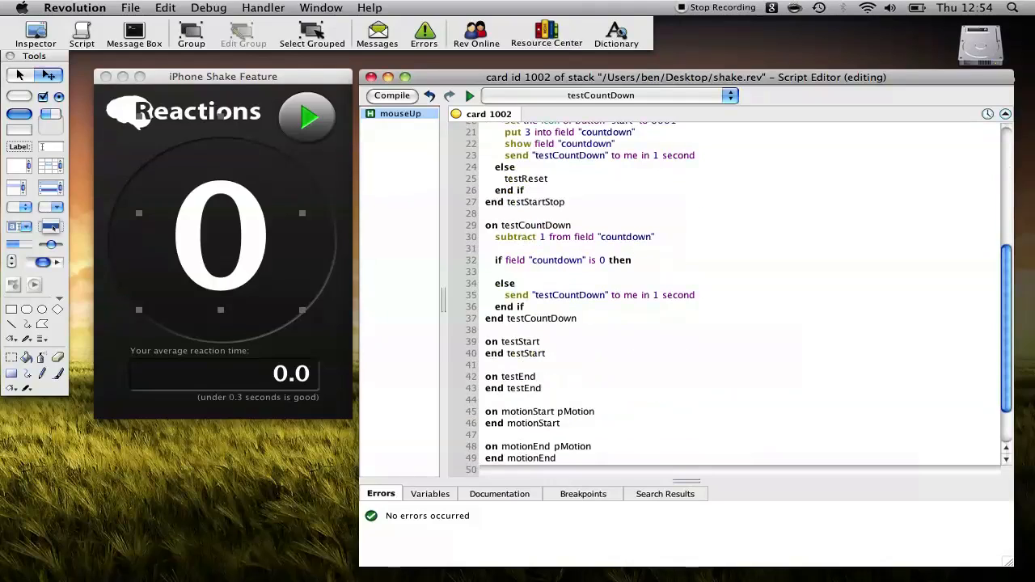
{"action": "type", "text": "hide"}
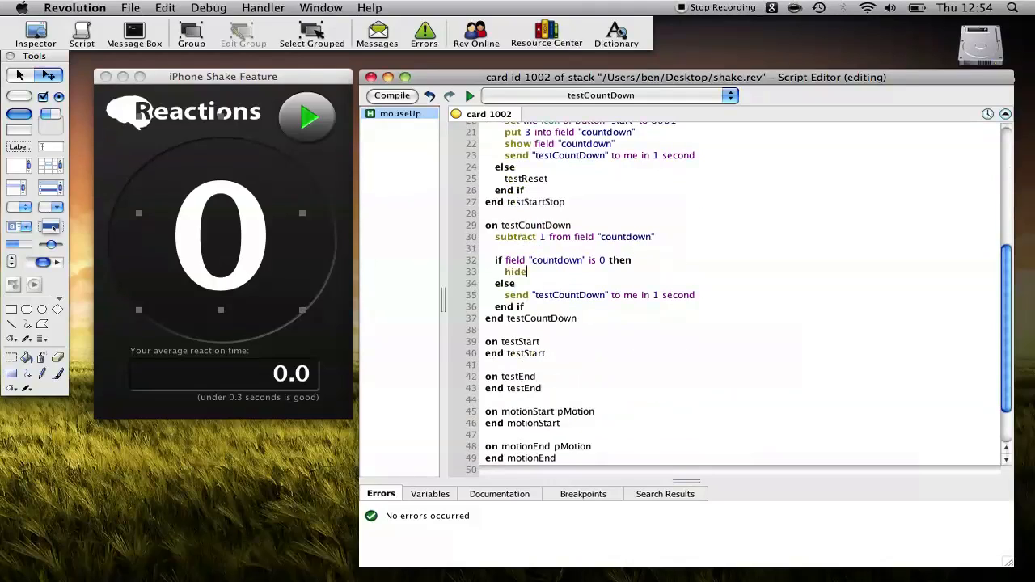
{"action": "type", "text": "field"}
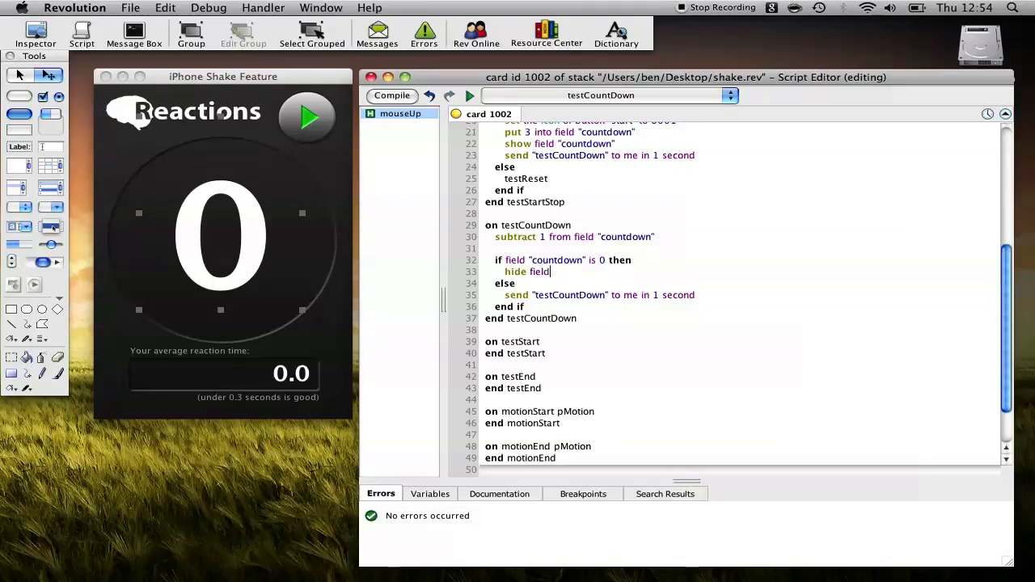
{"action": "type", "text": "\"\""}
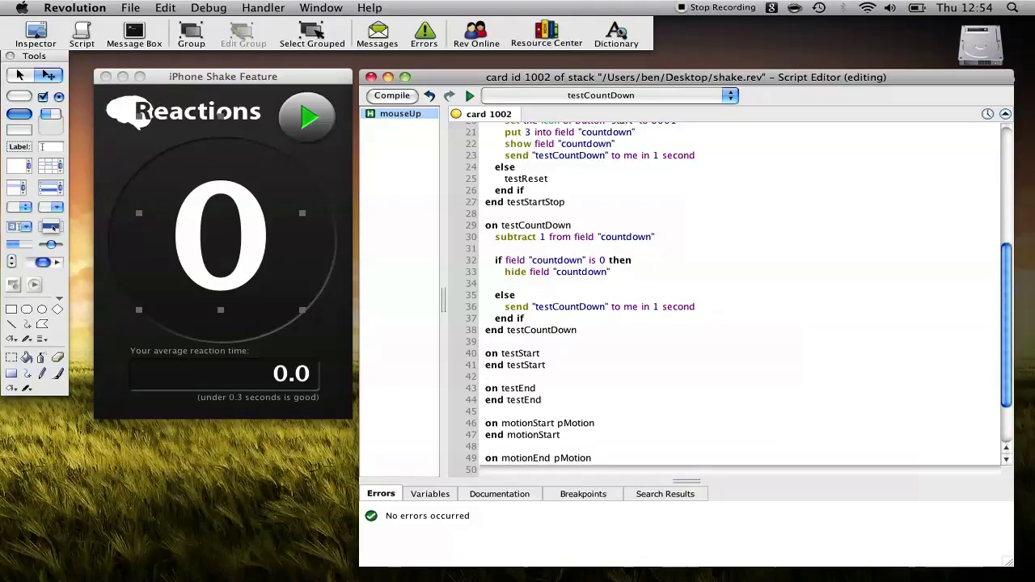
Step: Send "testStart" to me in random(1500) milliseconds inside that branch
{"action": "left_click", "coordinate": [505, 283]}
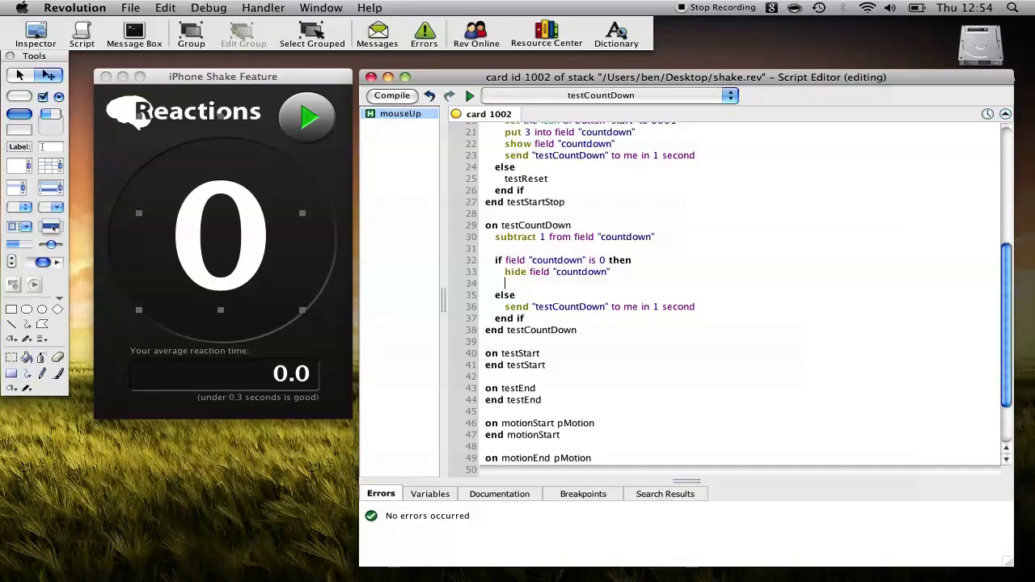
{"action": "type", "text": "send"}
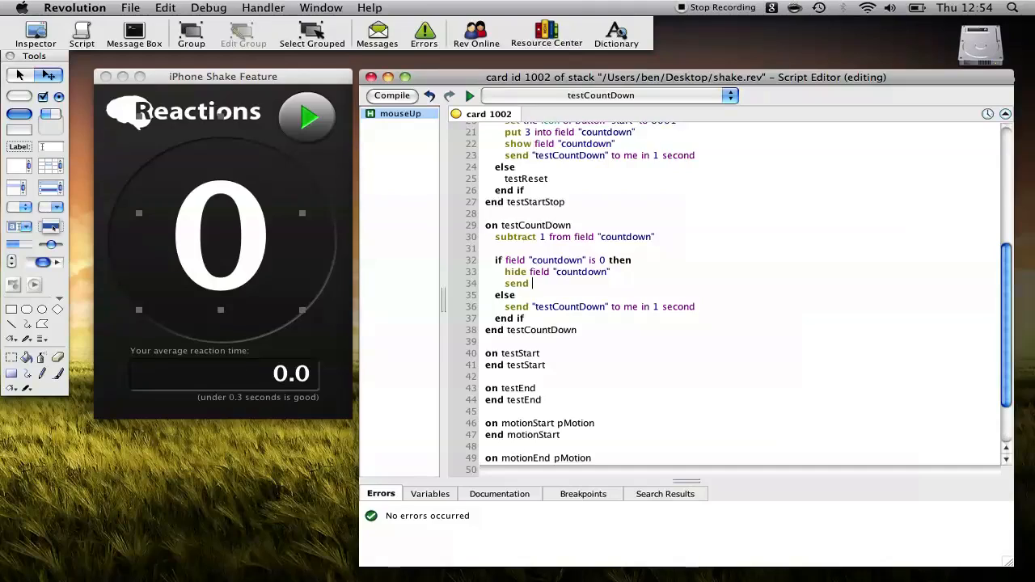
{"action": "type", "text": "\"testSt"}
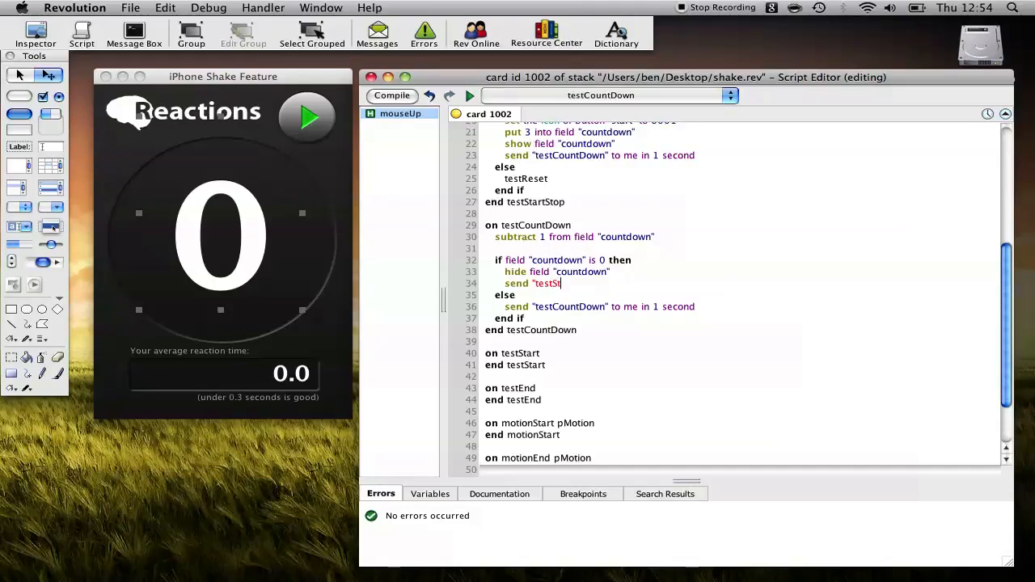
{"action": "type", "text": "art\" random("}
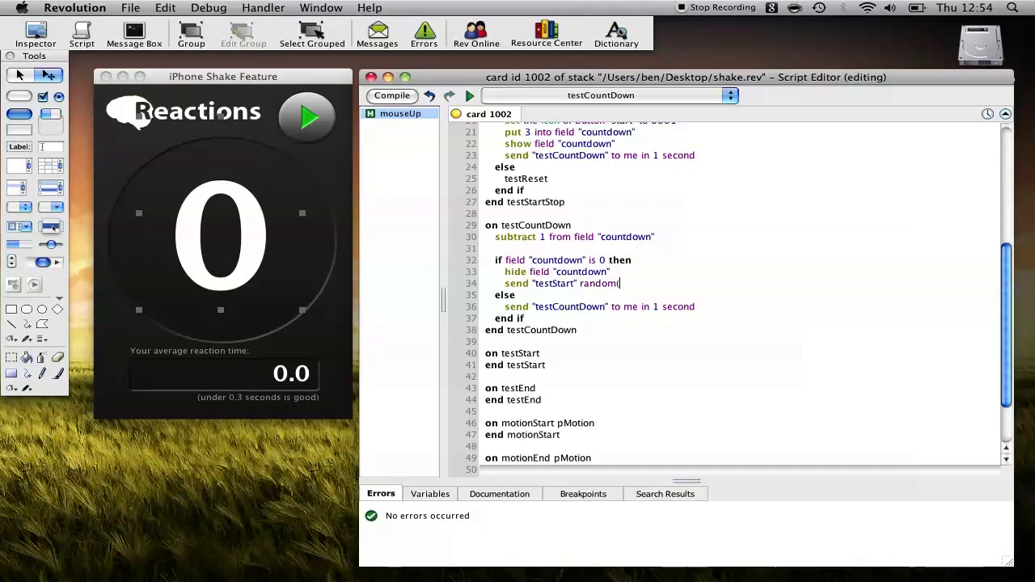
{"action": "type", "text": ")"}
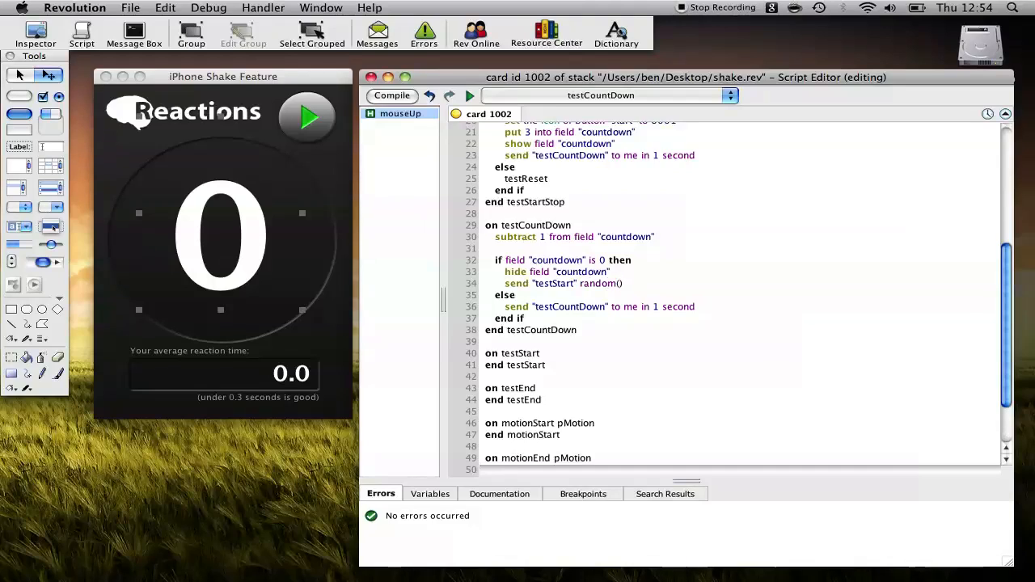
{"action": "type", "text": "1500"}
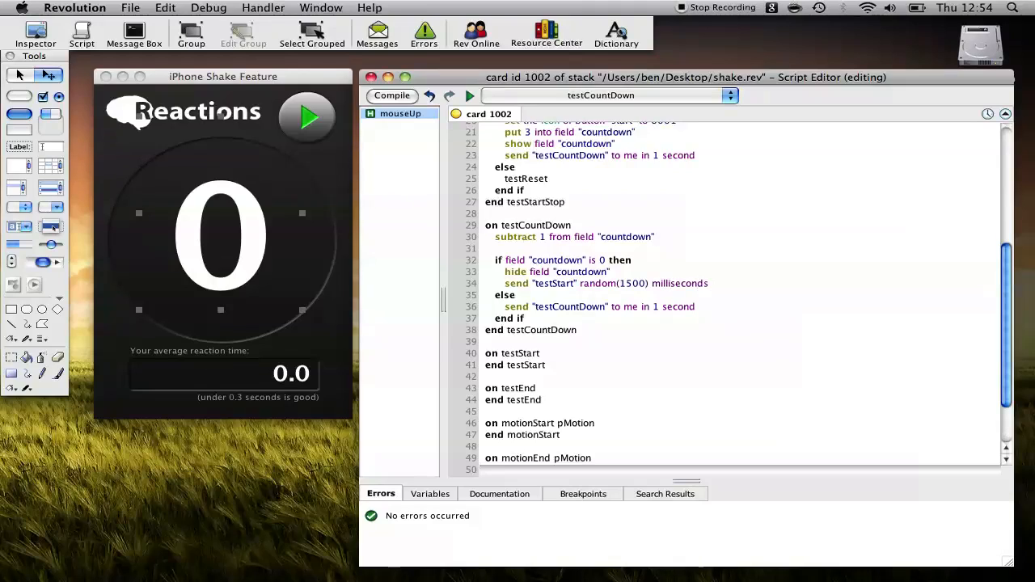
{"action": "left_click", "coordinate": [709, 284]}
{"action": "type", "text": " to me in"}
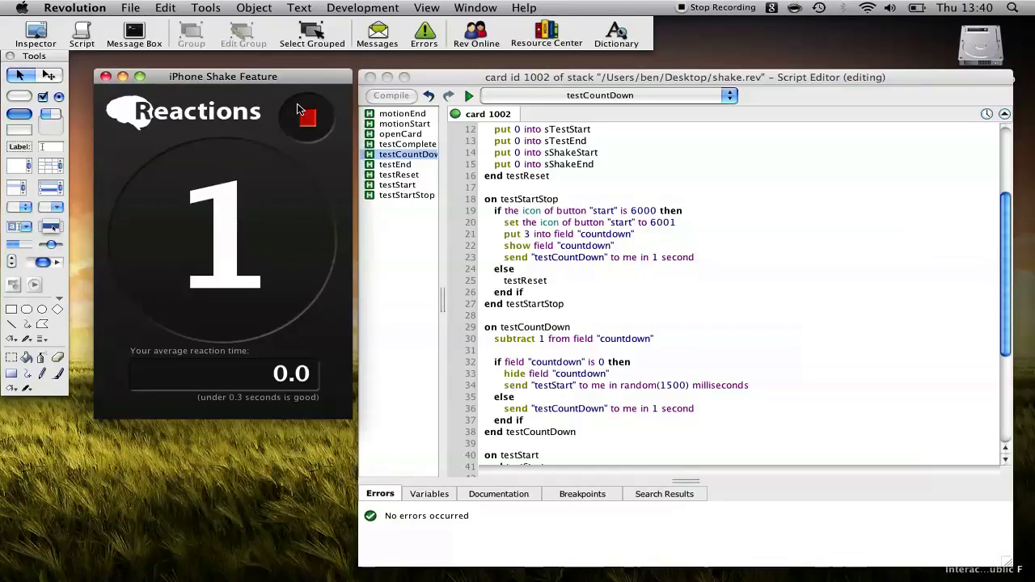
Step: Run and stop the countdown test, then move to the testStart handler
{"action": "left_click", "coordinate": [308, 116]}
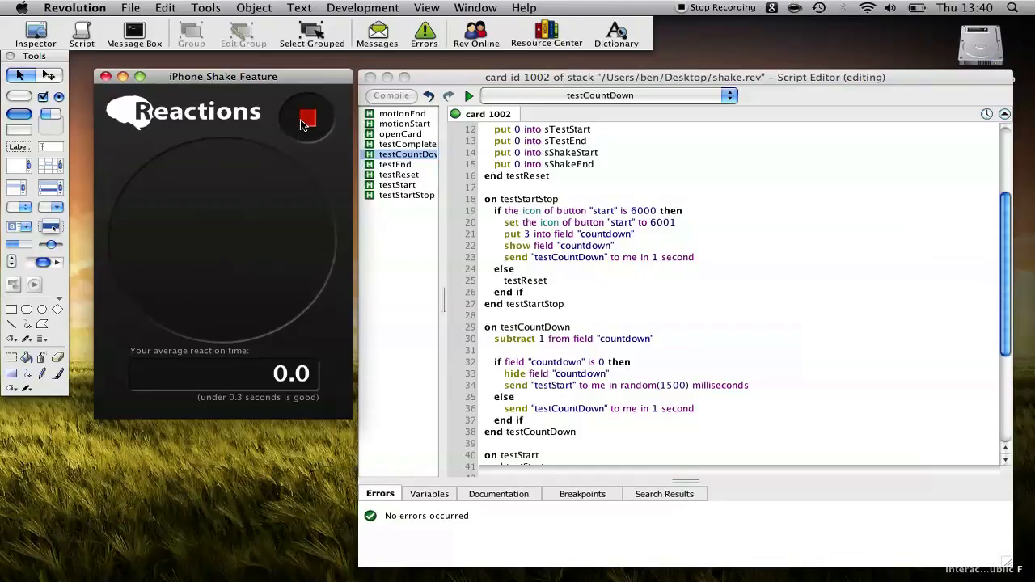
{"action": "left_click", "coordinate": [306, 117]}
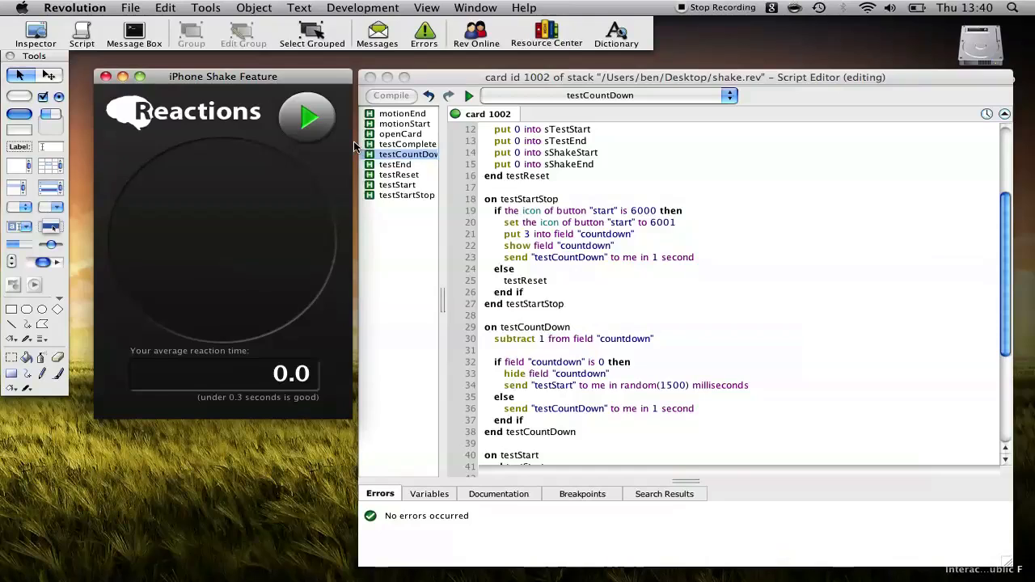
{"action": "left_click", "coordinate": [398, 184]}
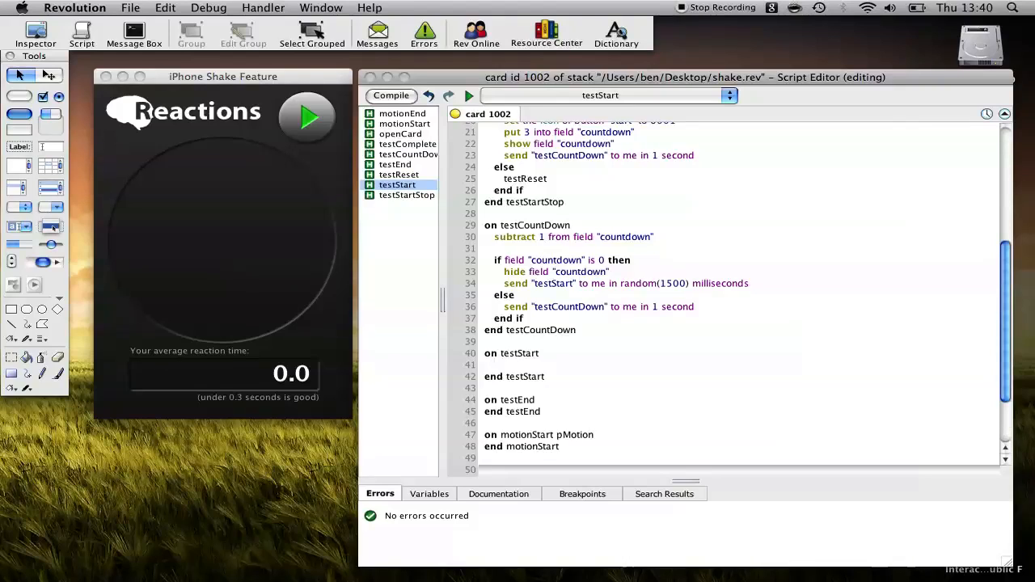
Step: Make testStart store the milliseconds in sTestStart and show graphic "circle", then compile
{"action": "type", "text": "put the milliseconds into"}
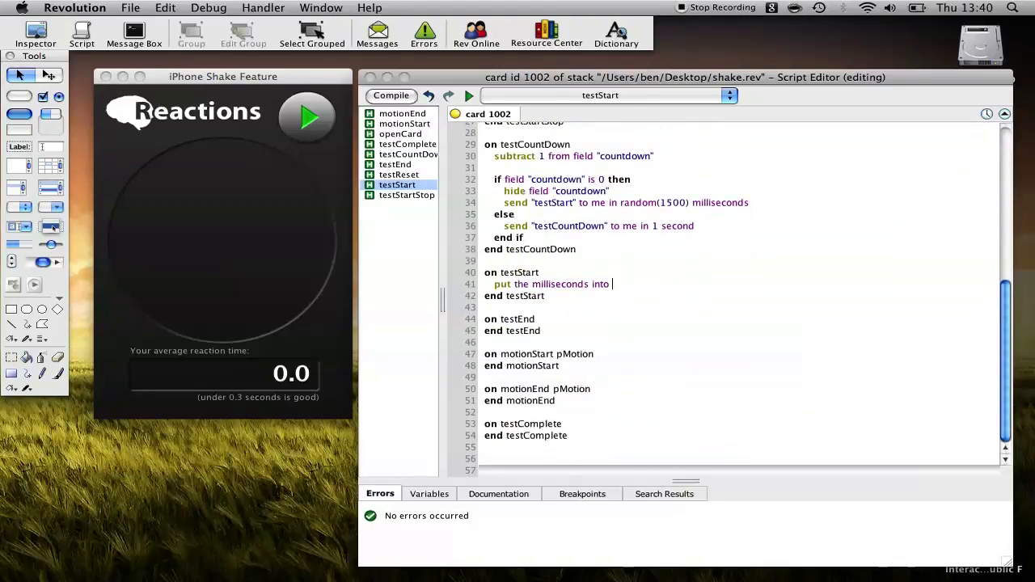
{"action": "type", "text": "sText"}
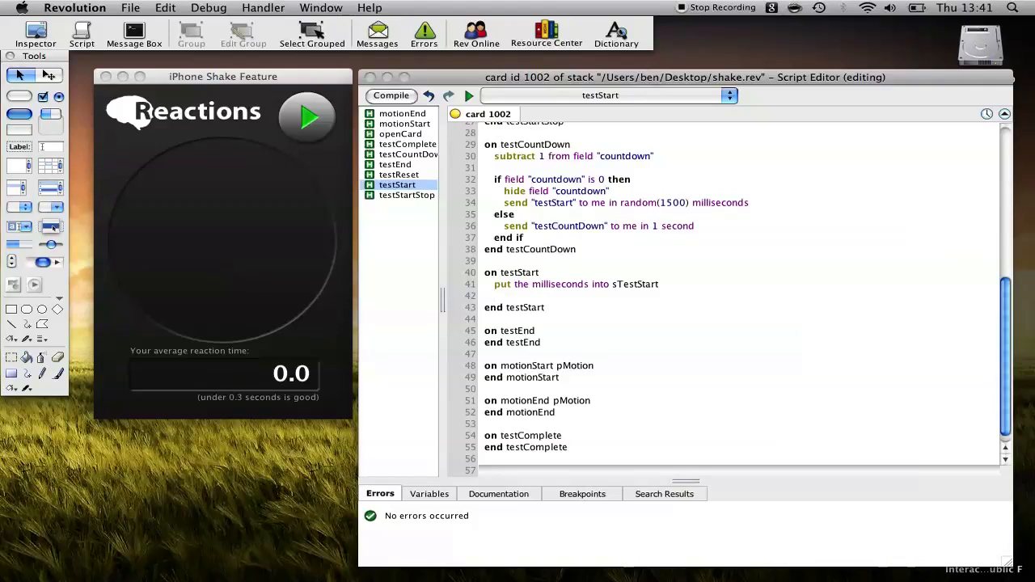
{"action": "type", "text": "show"}
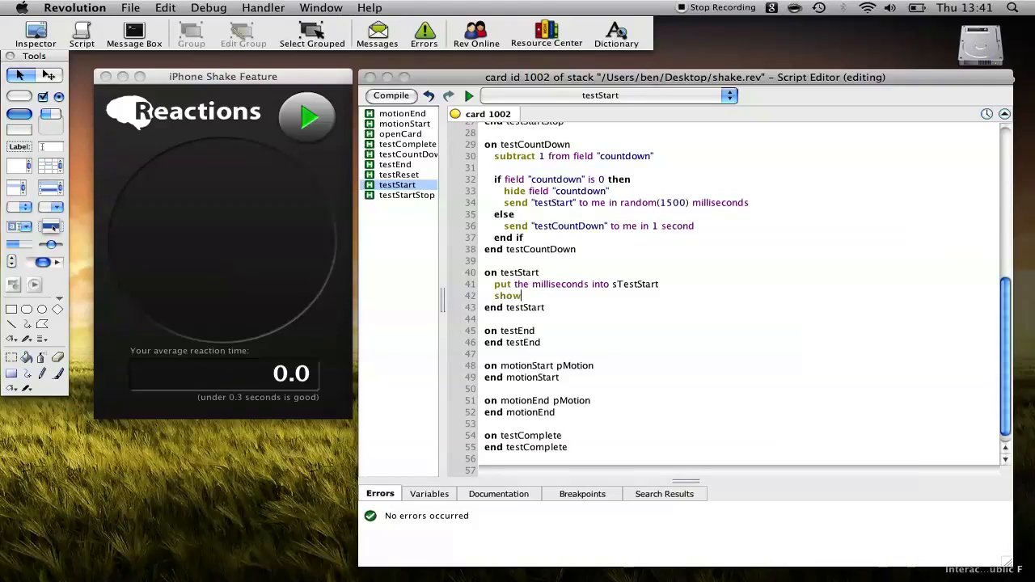
{"action": "type", "text": "graphic"}
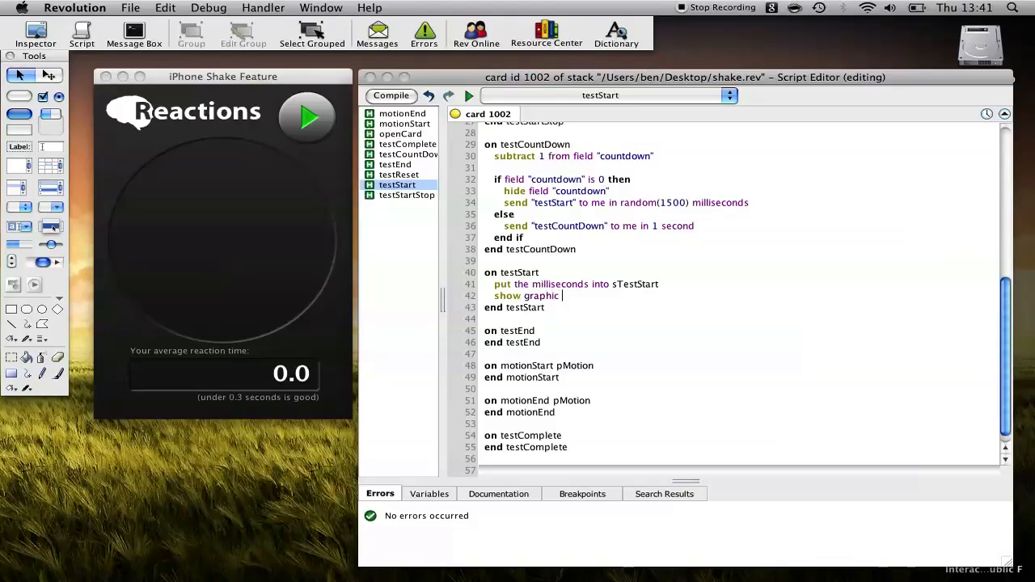
{"action": "type", "text": "\"circle"}
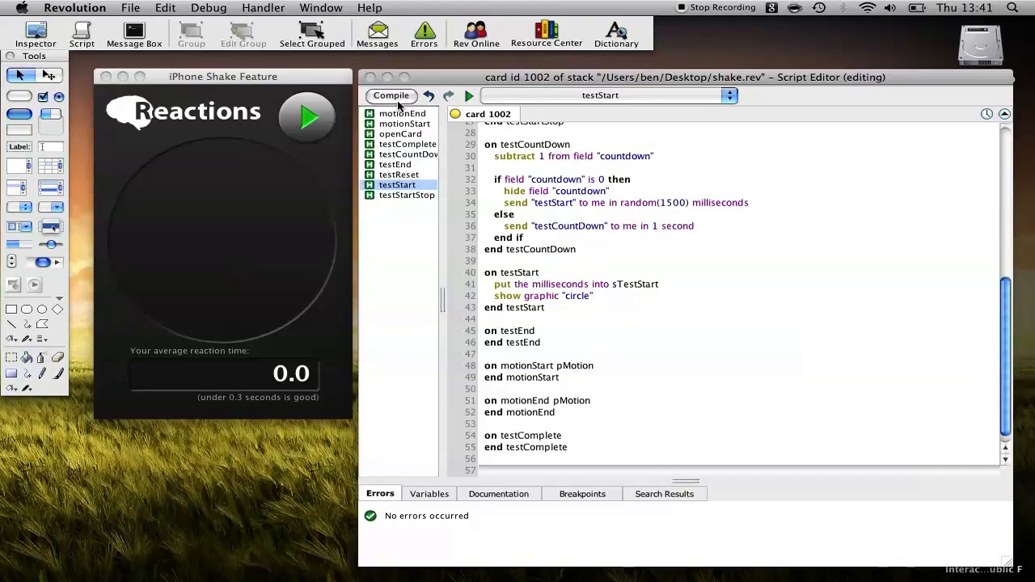
{"action": "left_click", "coordinate": [308, 116]}
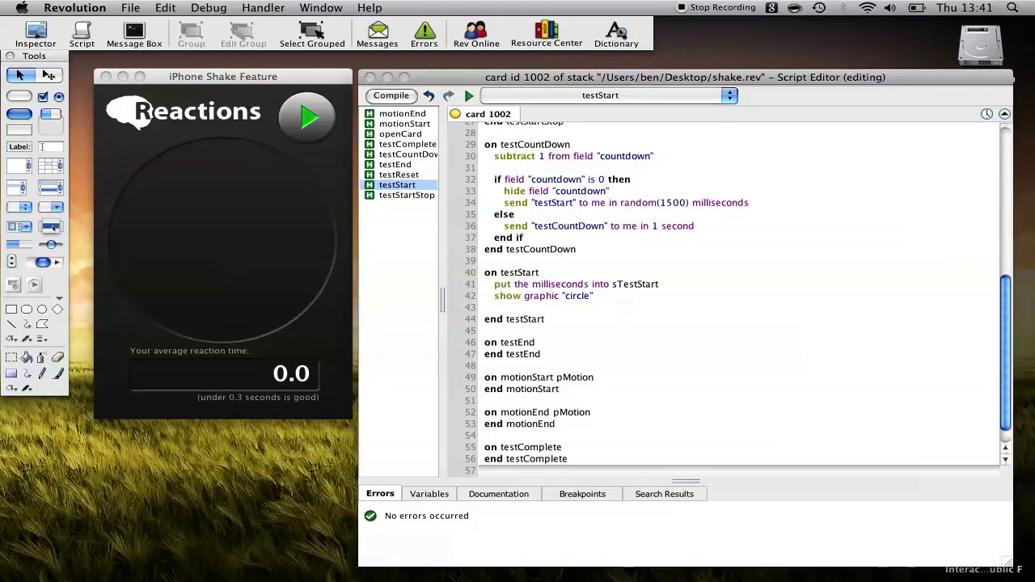
Step: Make testStart send "testEnd" to me in random(1500) milliseconds
{"action": "type", "text": "send \""}
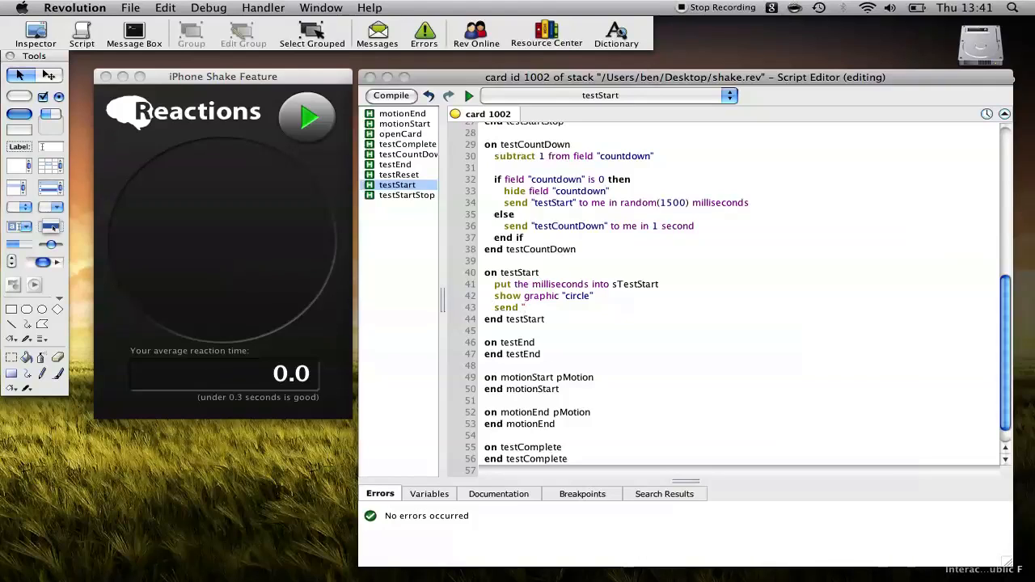
{"action": "type", "text": "testEnd\" to me in random(1500) milliseconds"}
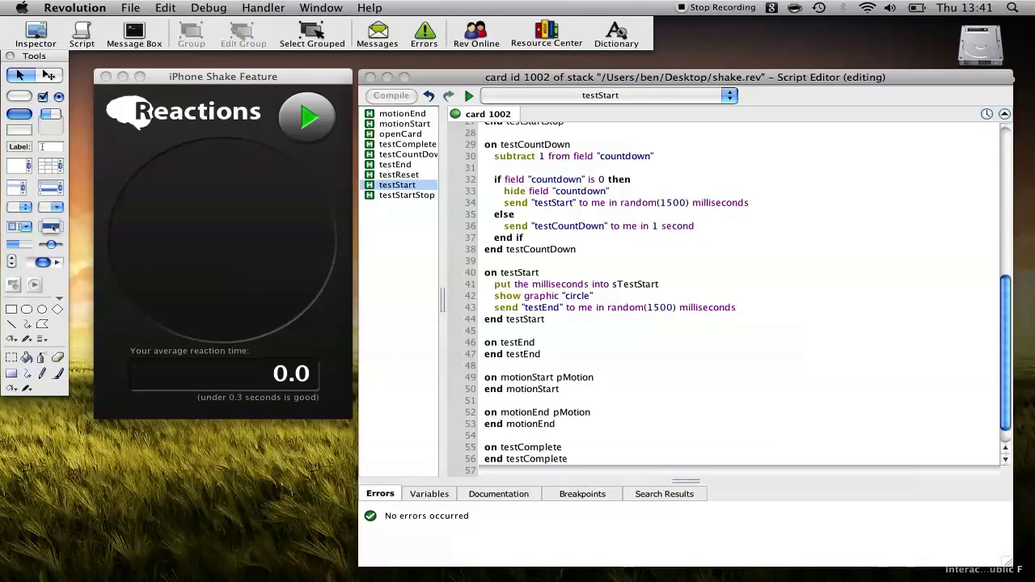
{"action": "left_click", "coordinate": [395, 165]}
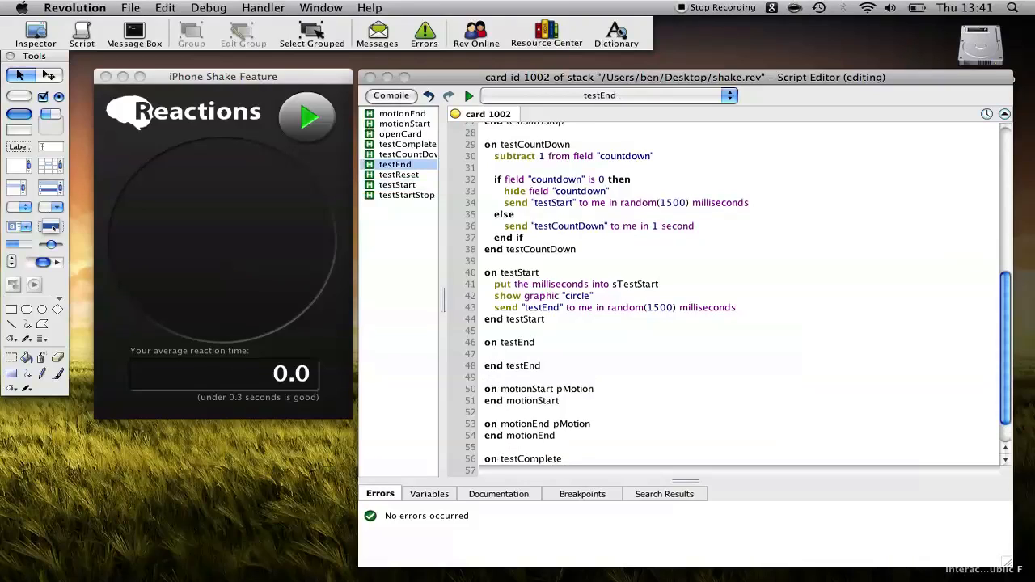
Step: Make testEnd hide graphic "circle" and store the milliseconds in sTestEnd
{"action": "type", "text": "h"}
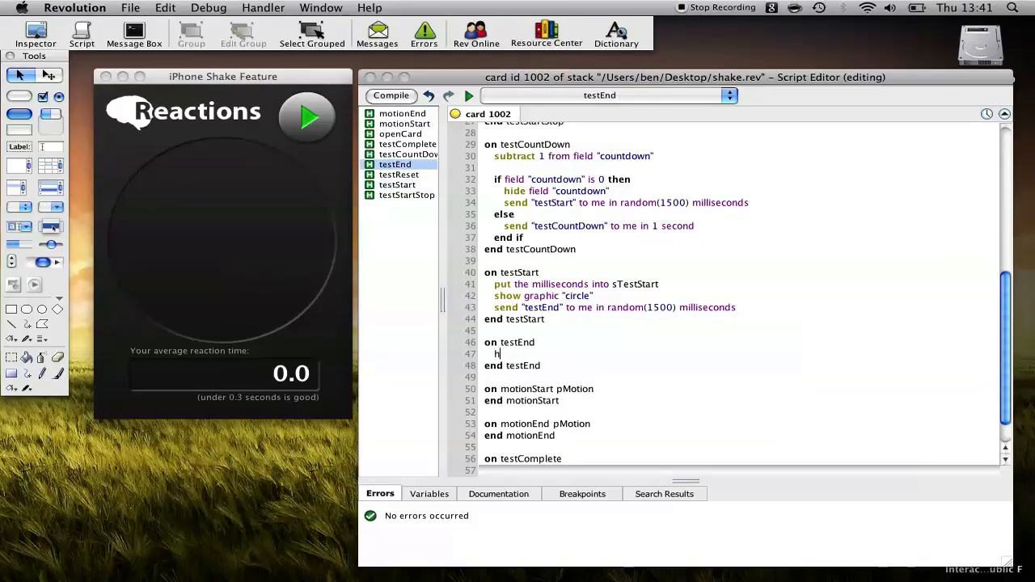
{"action": "type", "text": "ide gr"}
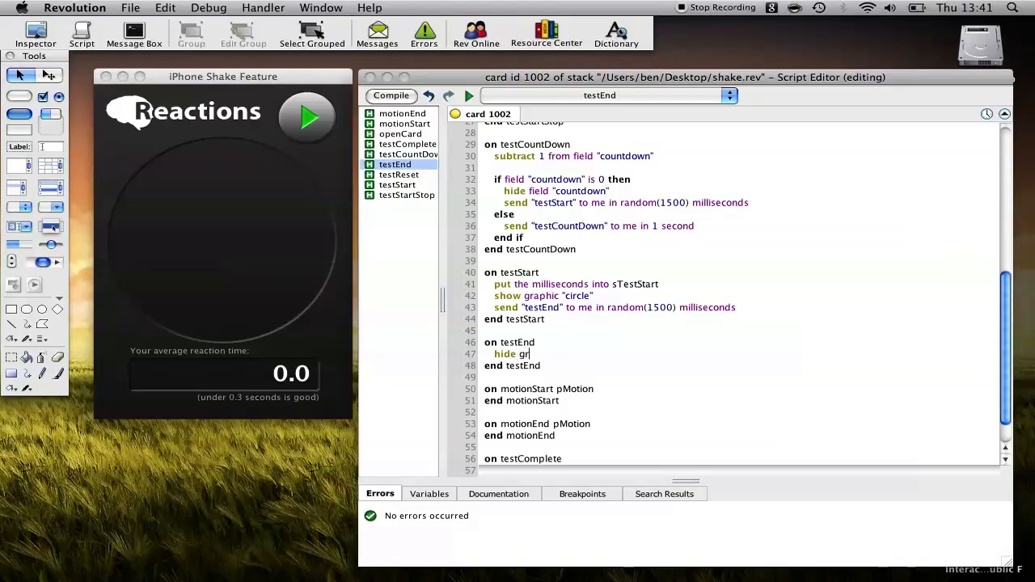
{"action": "type", "text": "graphic \"circle"}
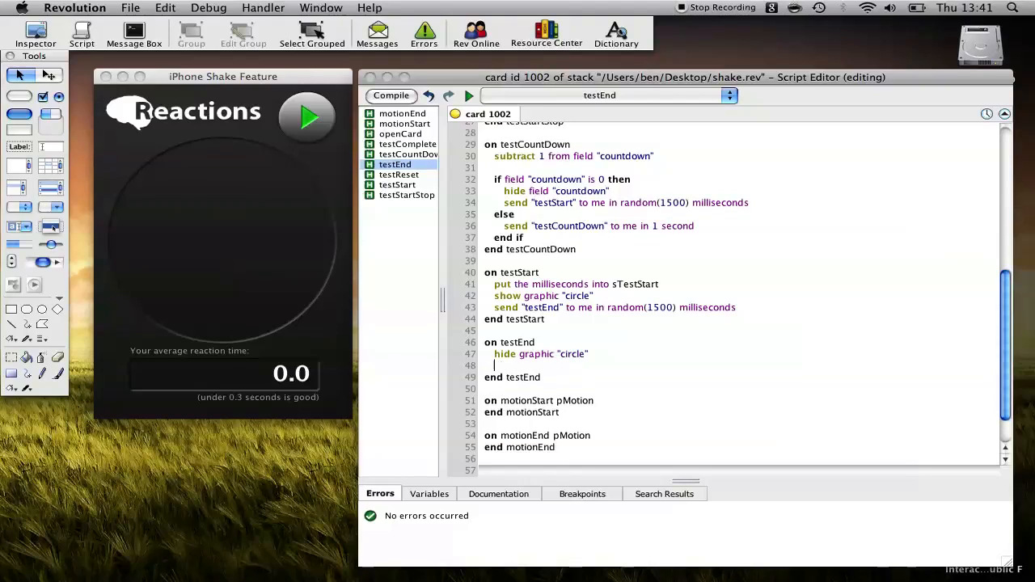
{"action": "type", "text": "put the mill"}
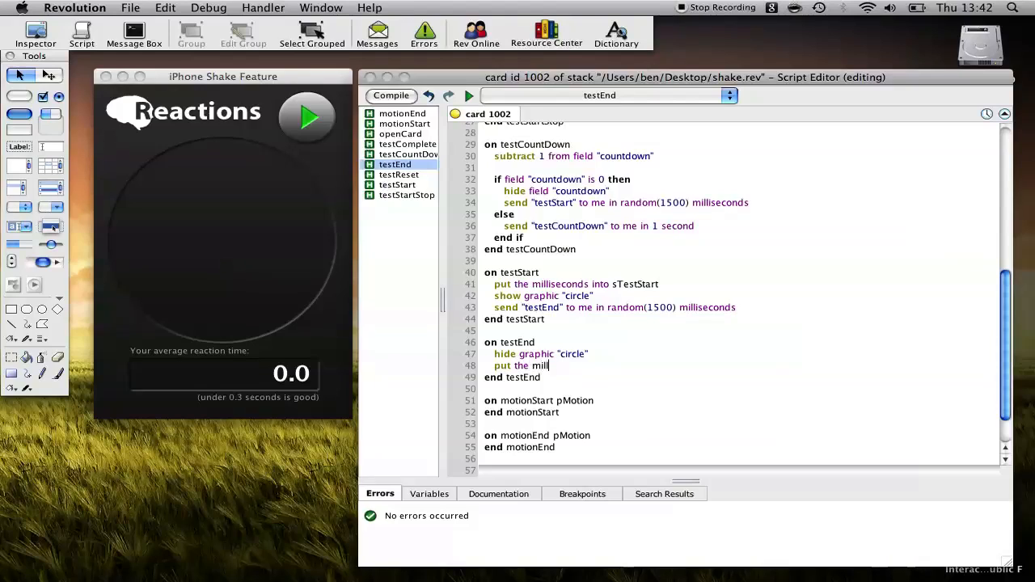
{"action": "type", "text": "iseconds into"}
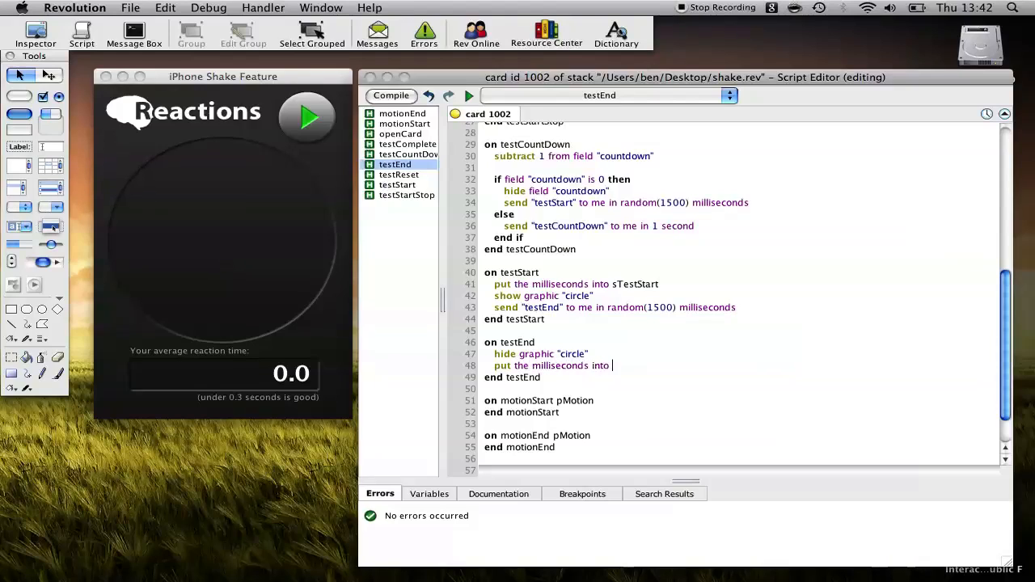
{"action": "type", "text": "sTextE"}
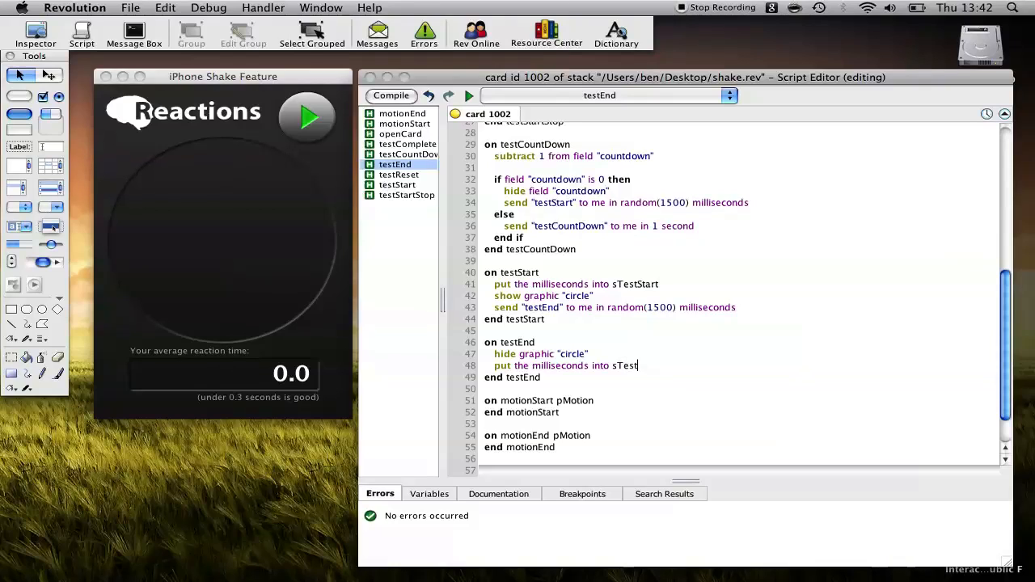
{"action": "type", "text": "End"}
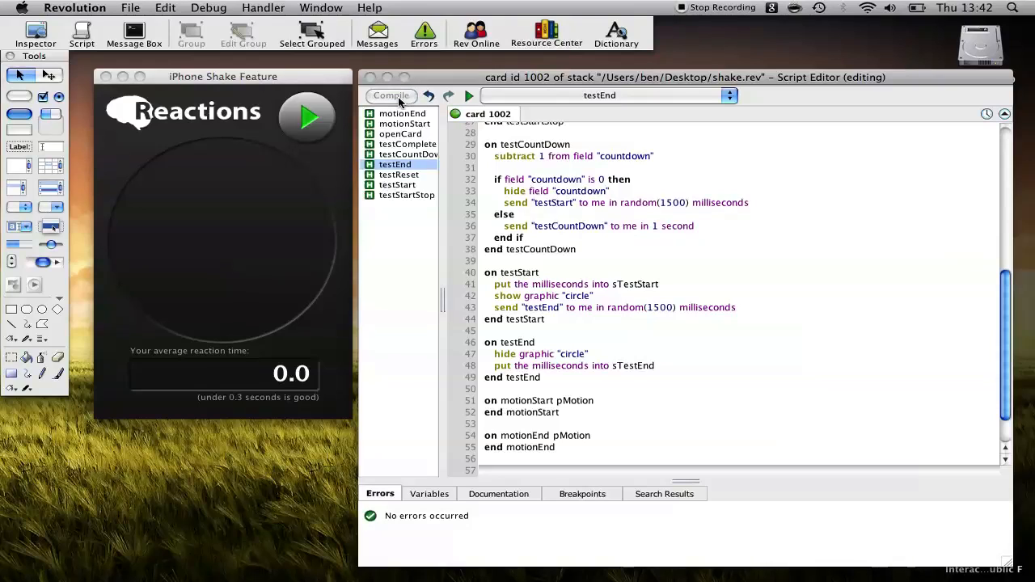
{"action": "scroll", "scroll_direction": "down", "scroll_amount": 3}
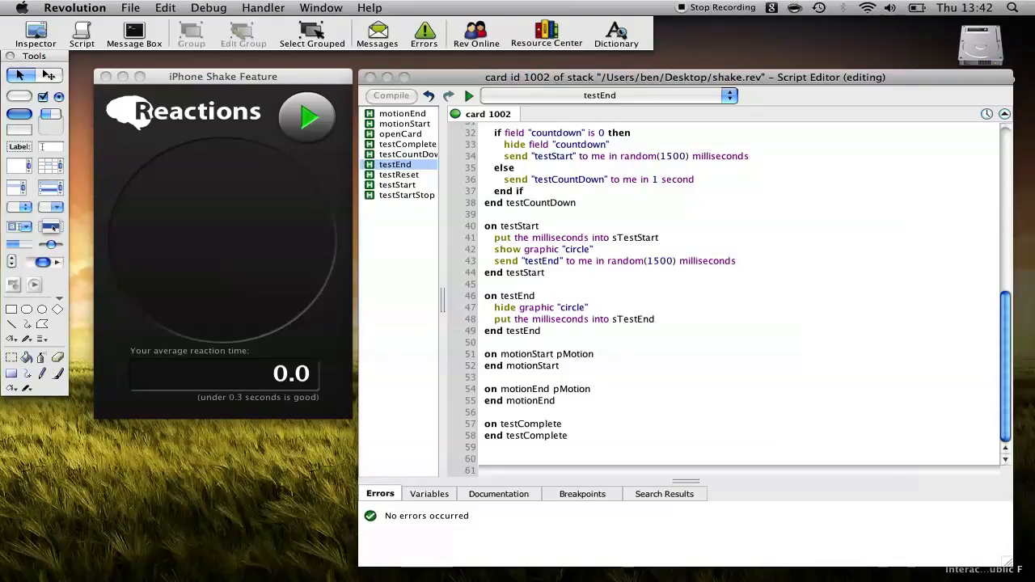
Step: Make testEnd send "testComplete" to me in 1500 milliseconds, fixing the compile error
{"action": "type", "text": "send \"testComplete\" to me"}
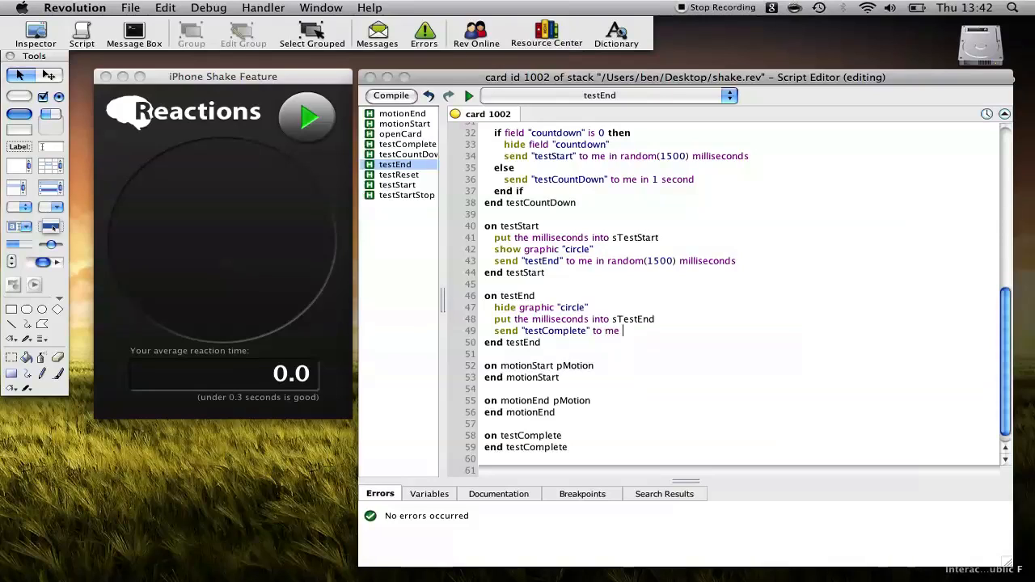
{"action": "type", "text": "1500"}
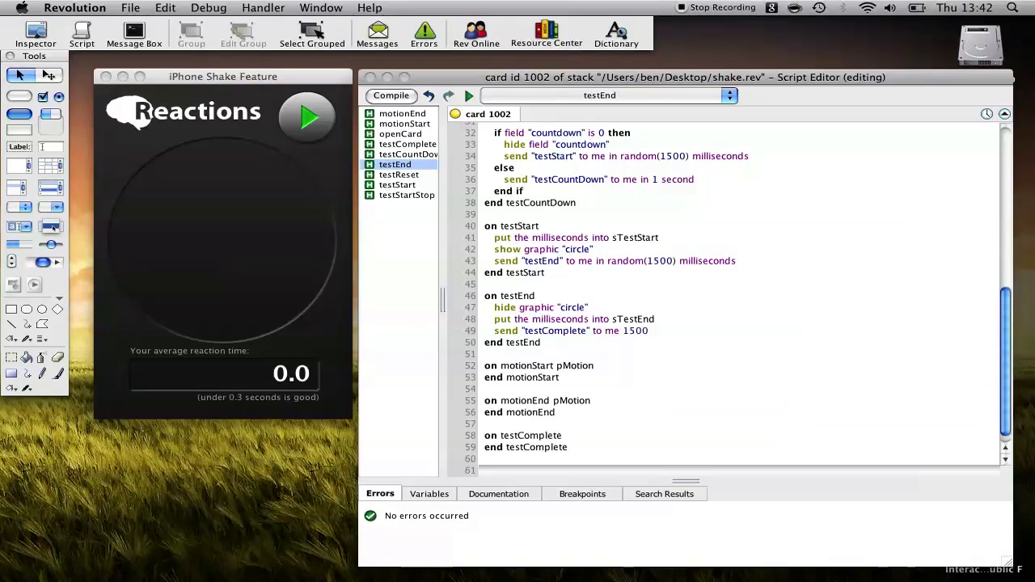
{"action": "type", "text": "milliseconds"}
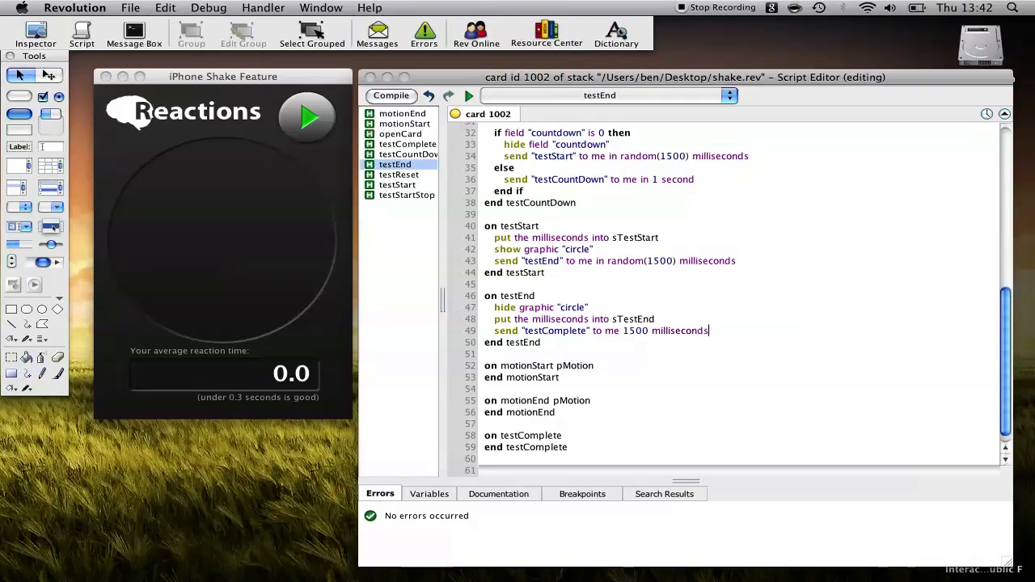
{"action": "left_click", "coordinate": [391, 96]}
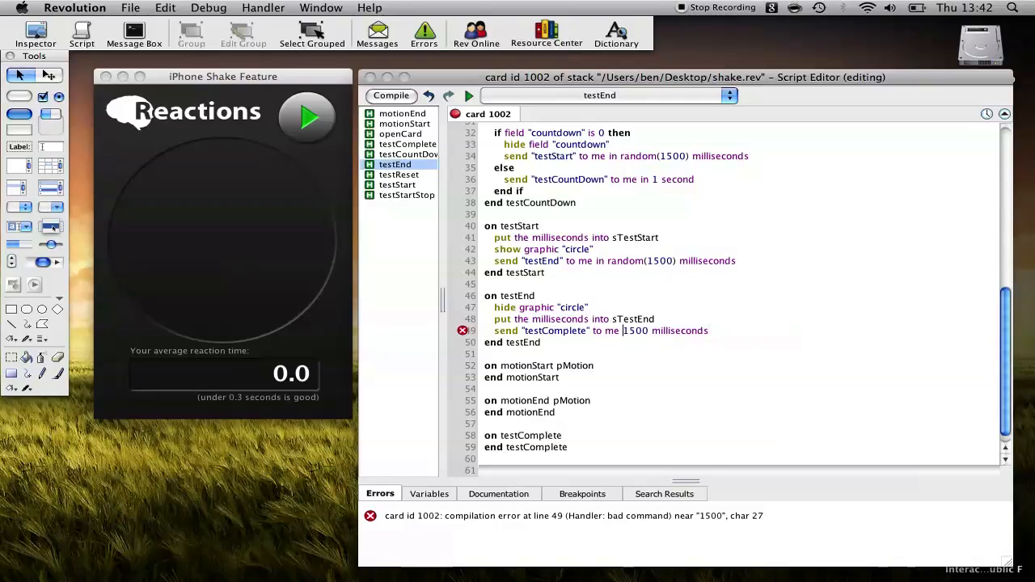
{"action": "left_click", "coordinate": [391, 95]}
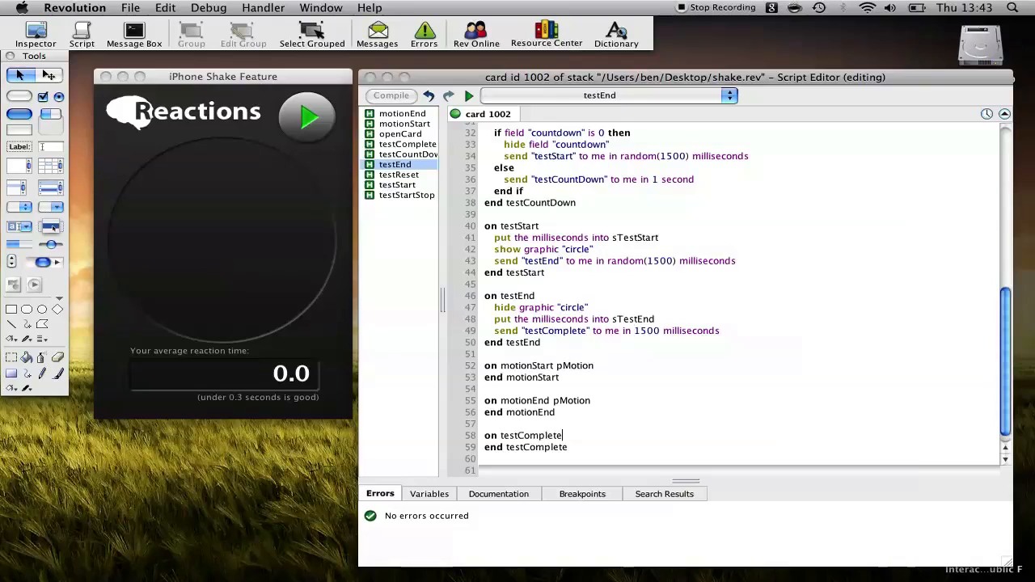
{"action": "left_click", "coordinate": [405, 123]}
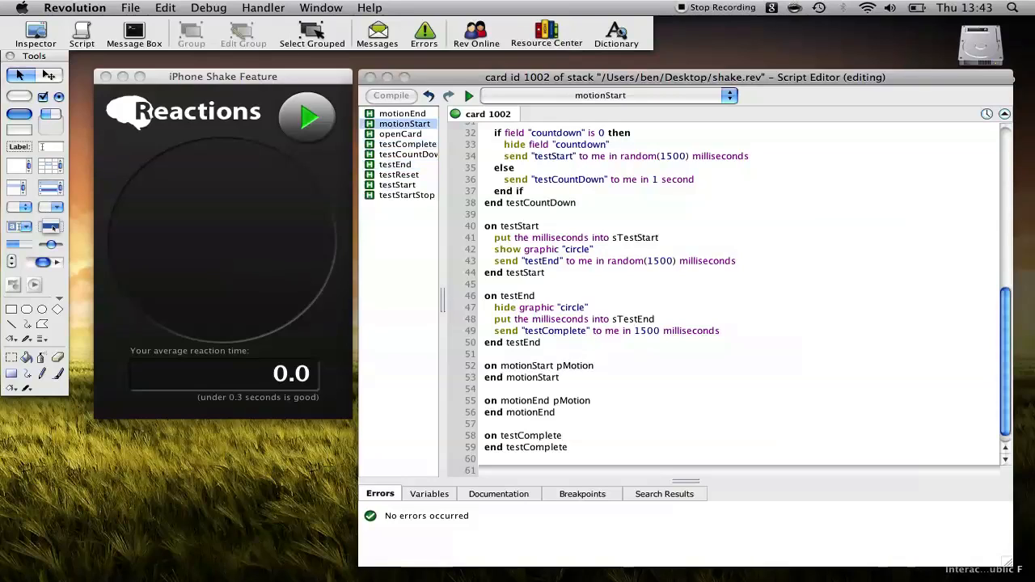
Step: Add an 'if pMotion is "shake"' check inside the motionStart handler
{"action": "key", "text": "Return"}
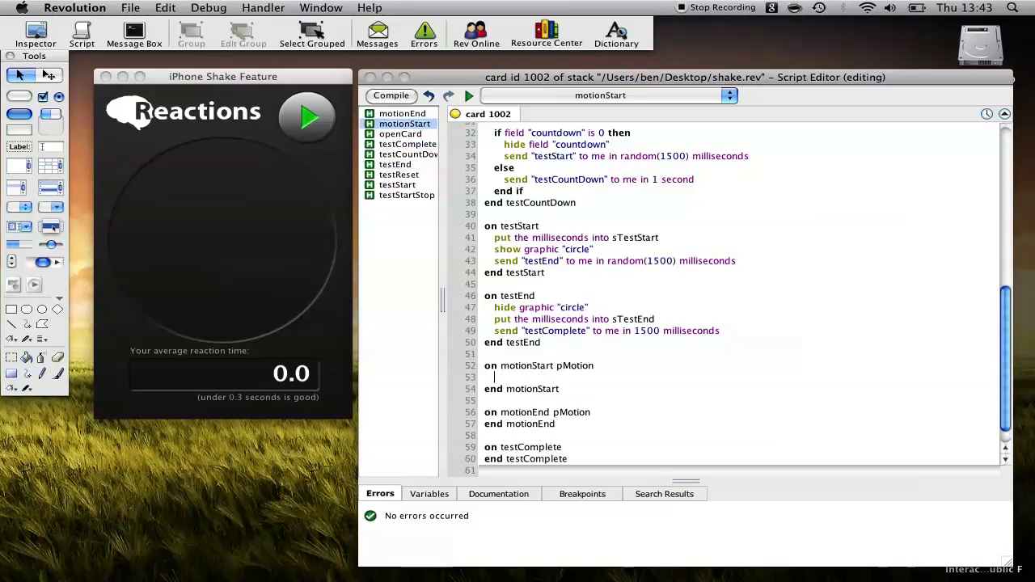
{"action": "type", "text": "if pMotion"}
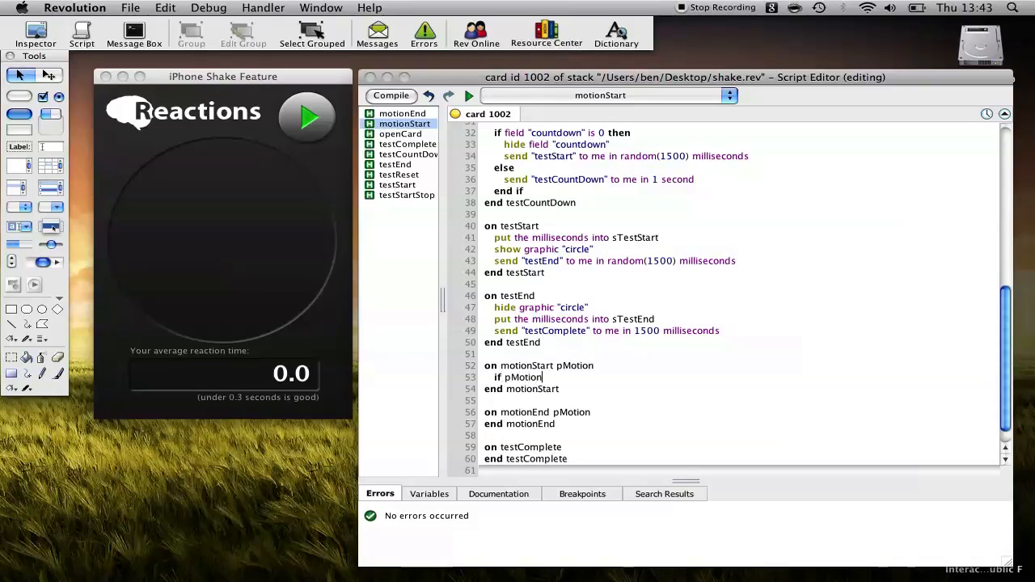
{"action": "type", "text": "is"}
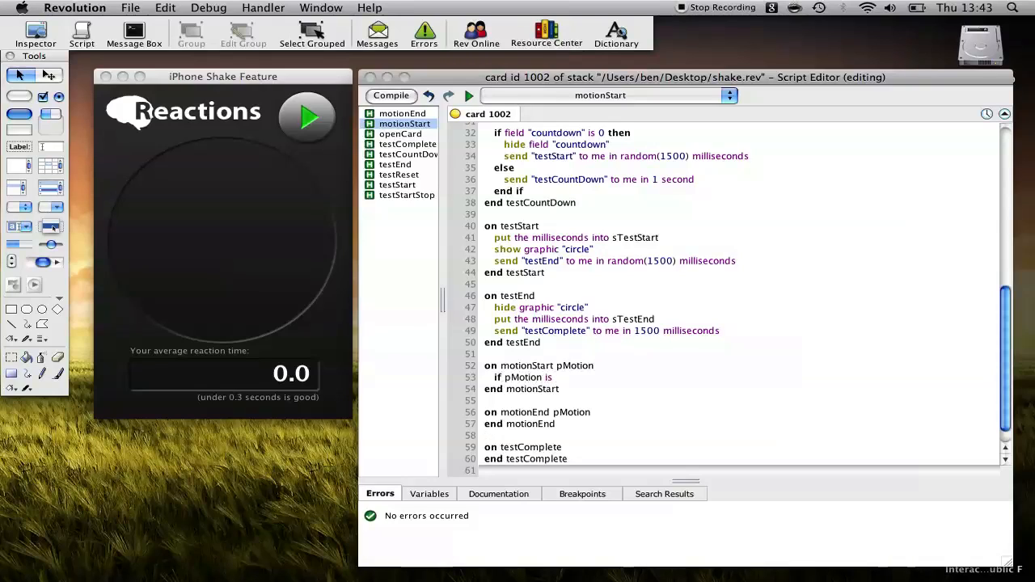
{"action": "type", "text": "\"shake\" then"}
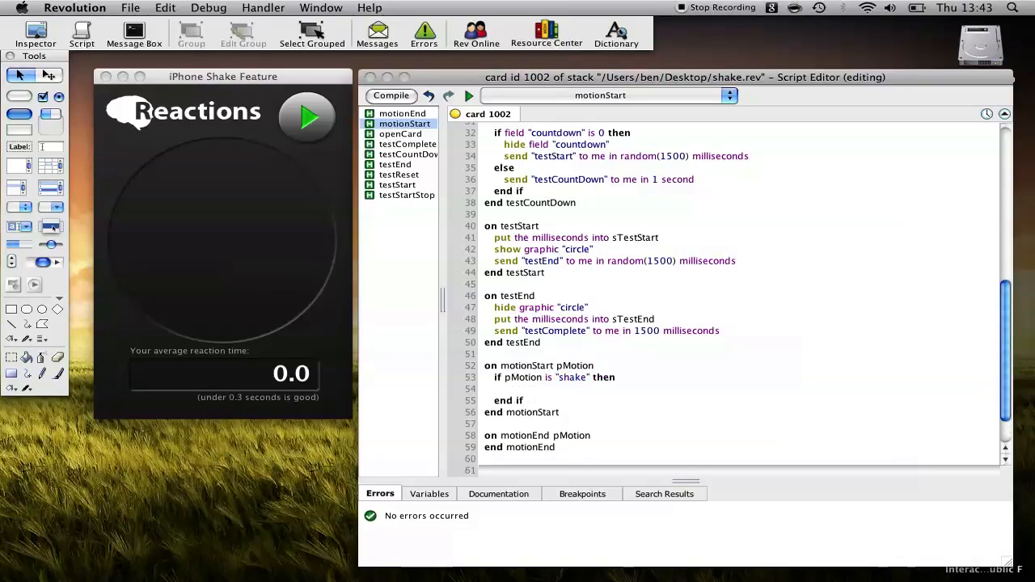
Step: Inside the if block, put the milliseconds into sShakeStart
{"action": "left_click", "coordinate": [505, 388]}
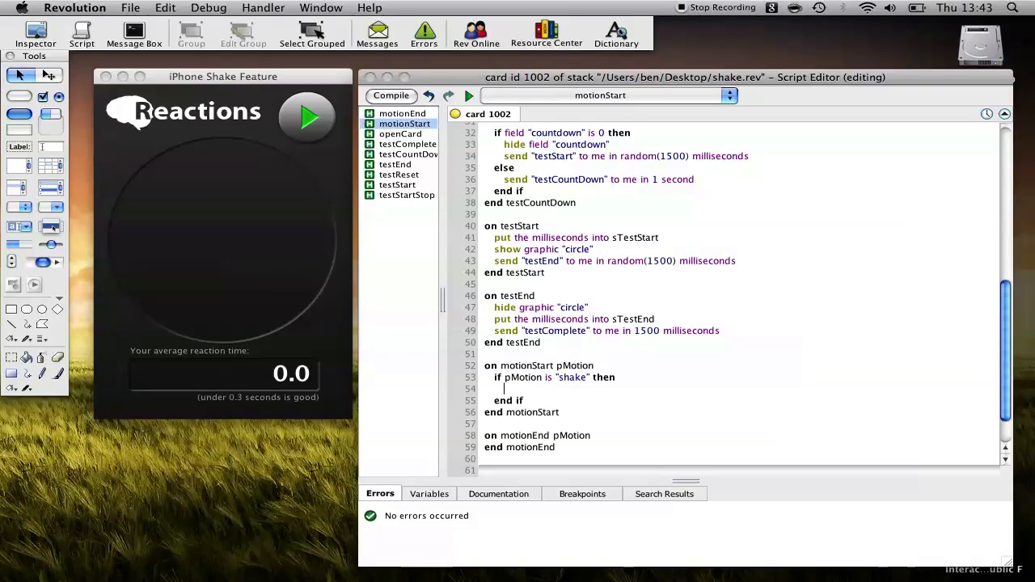
{"action": "type", "text": "p"}
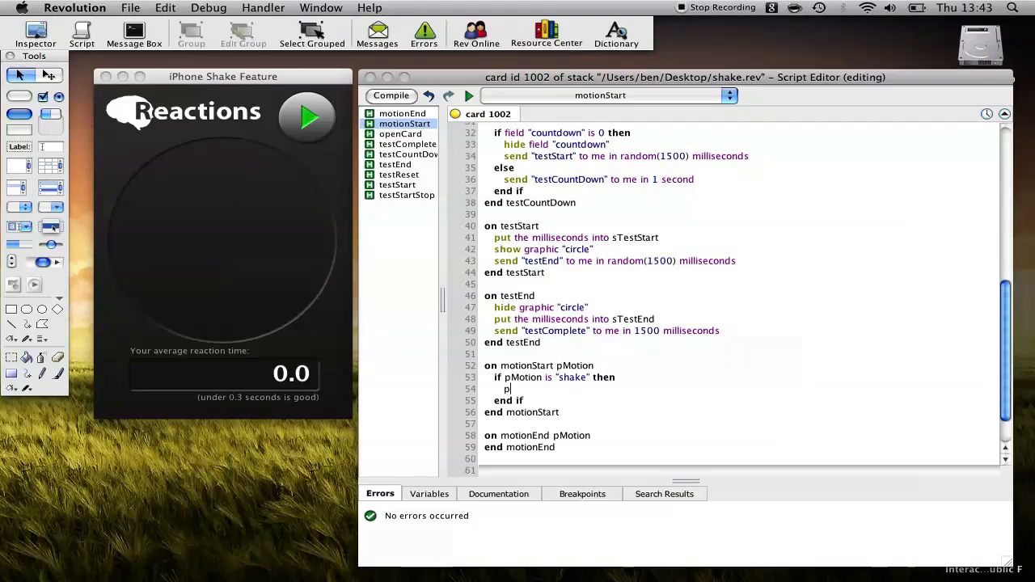
{"action": "type", "text": "ut the milliseconds into"}
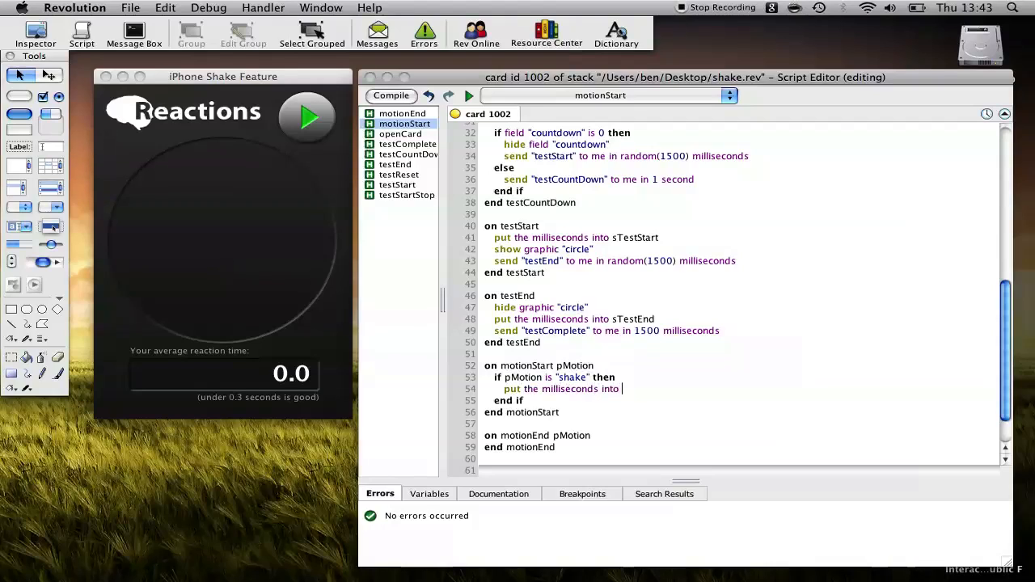
{"action": "type", "text": "sSka"}
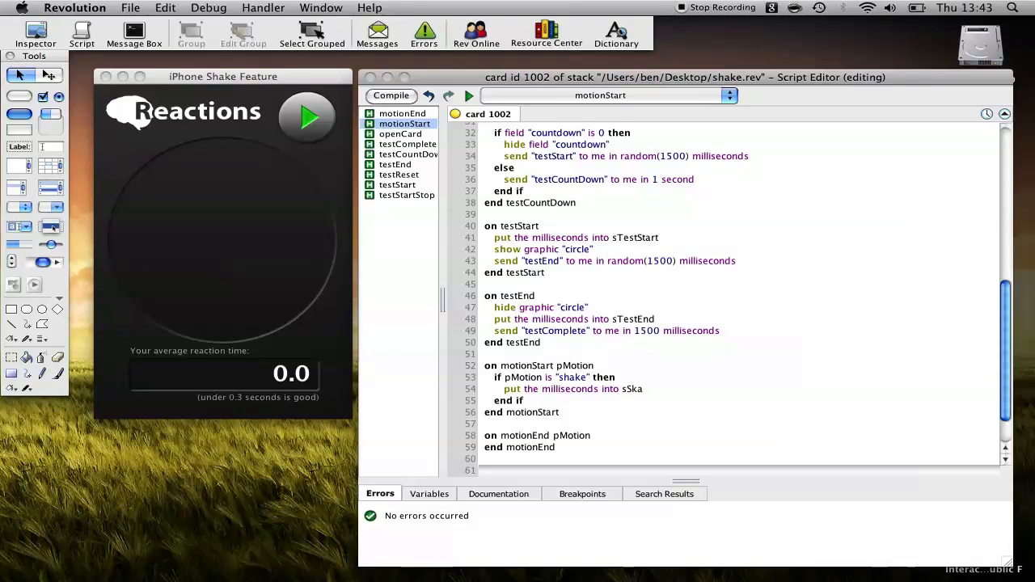
{"action": "type", "text": "hakeSt"}
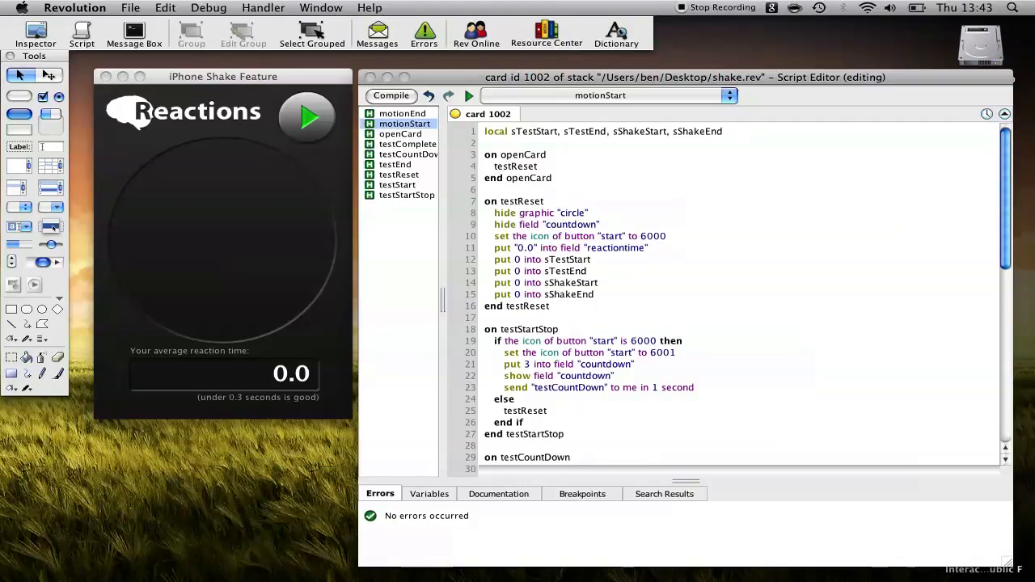
Step: Copy the shake if-block into motionEnd and rename sShakeStart to sShakeEnd there
{"action": "scroll", "scroll_direction": "down", "scroll_amount": 3}
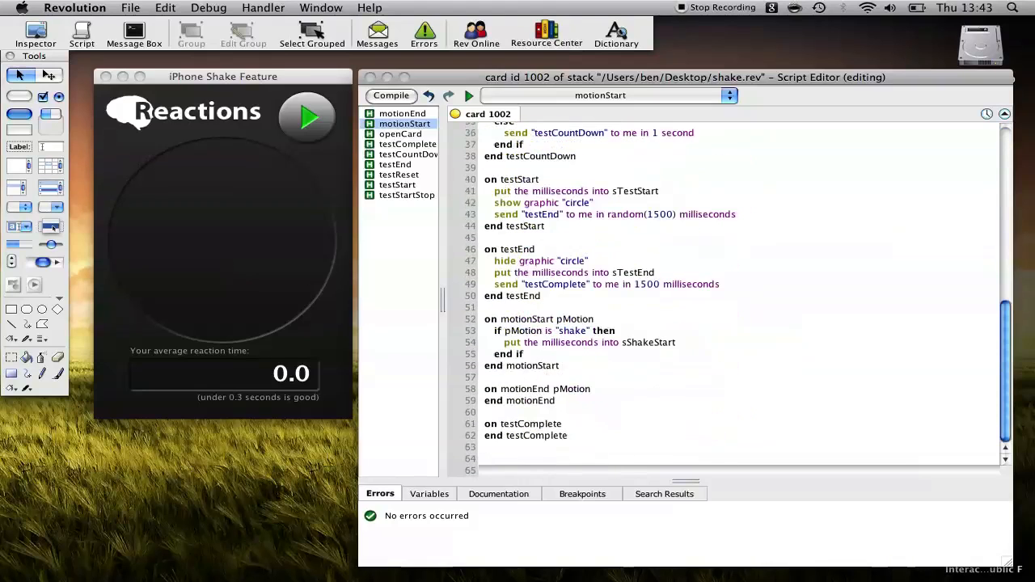
{"action": "left_click_drag", "start_coordinate": [495, 330], "coordinate": [507, 354]}
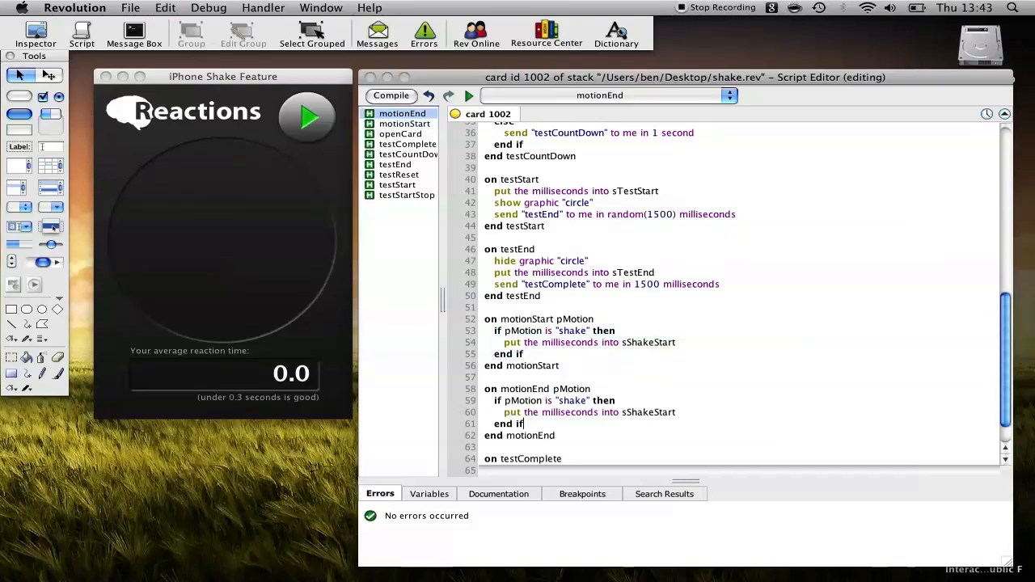
{"action": "double_click", "coordinate": [660, 413]}
{"action": "type", "text": "End"}
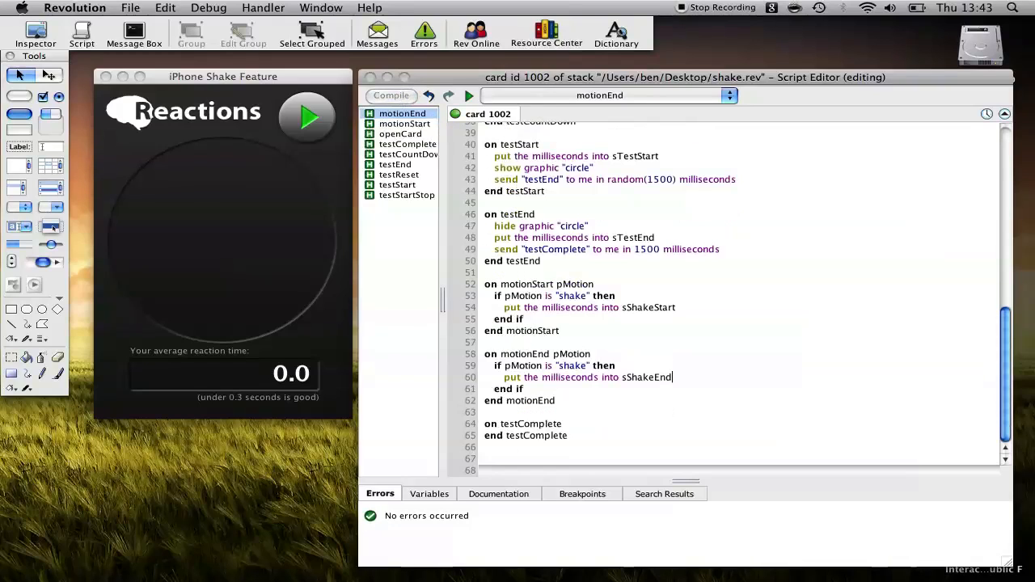
{"action": "left_click", "coordinate": [407, 144]}
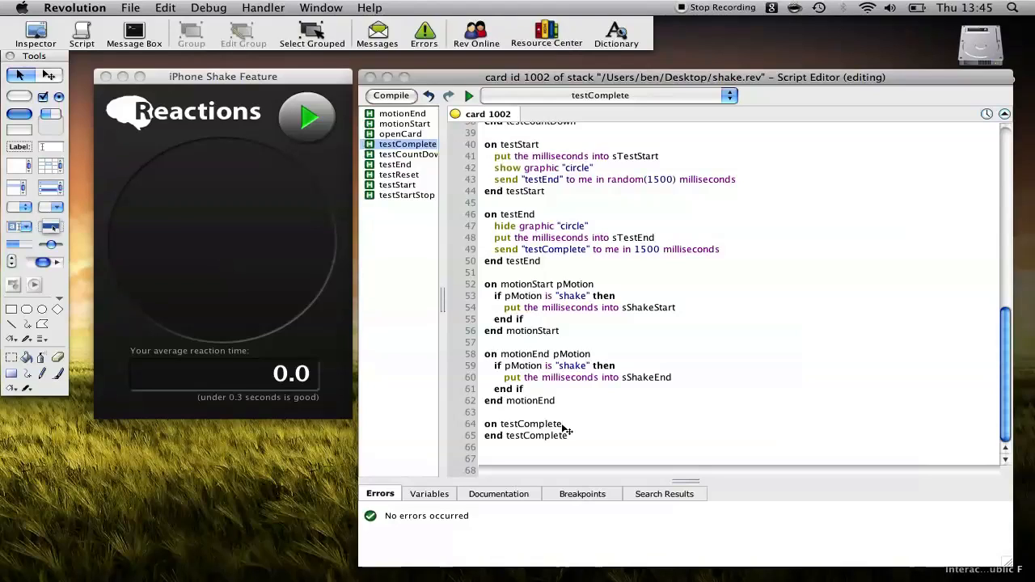
Step: Begin testComplete with 'set the icon of button "start" to 6000' and start a put line
{"action": "left_click", "coordinate": [563, 424]}
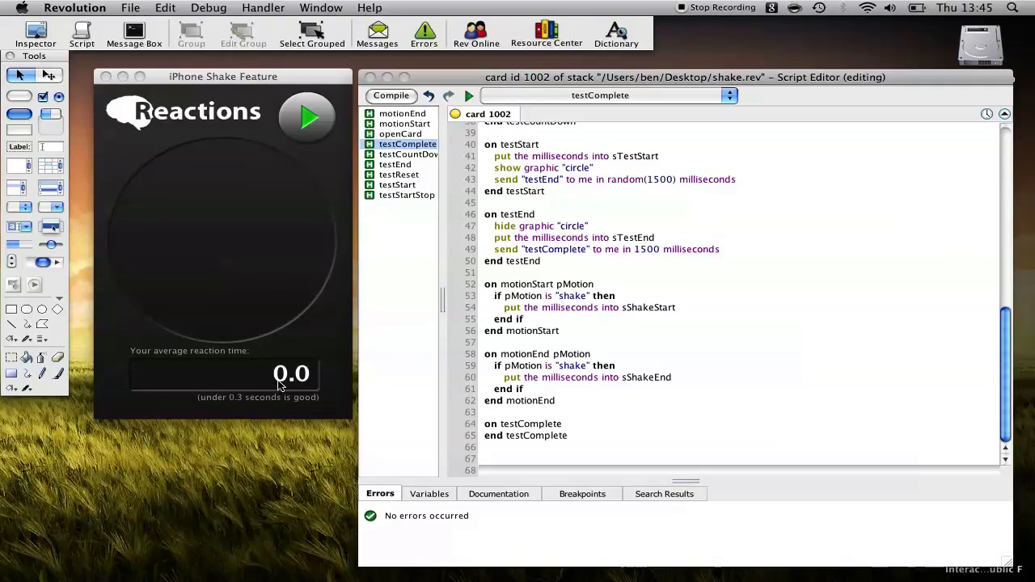
{"action": "mouse_move", "coordinate": [305, 133]}
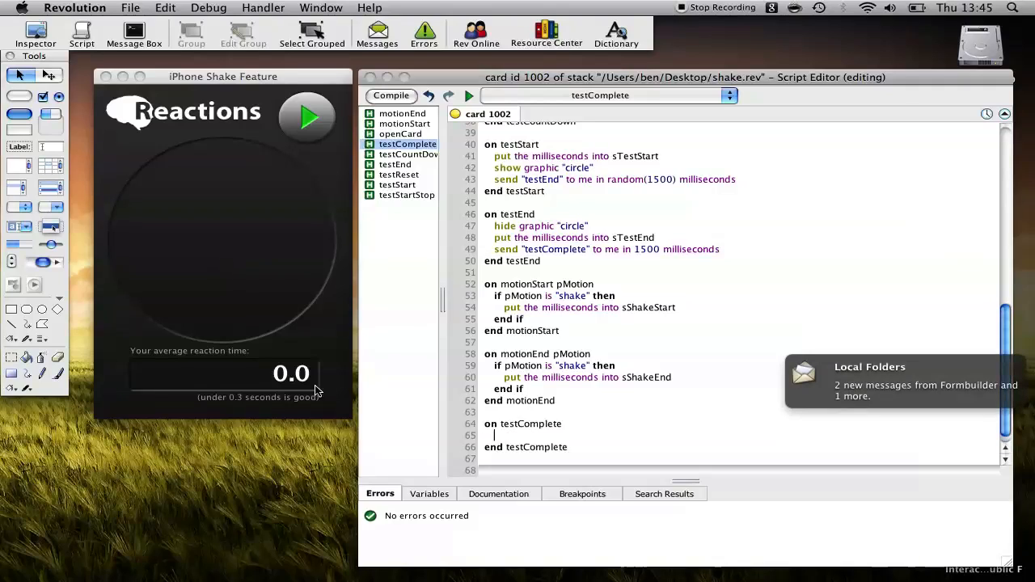
{"action": "type", "text": "set the icon"}
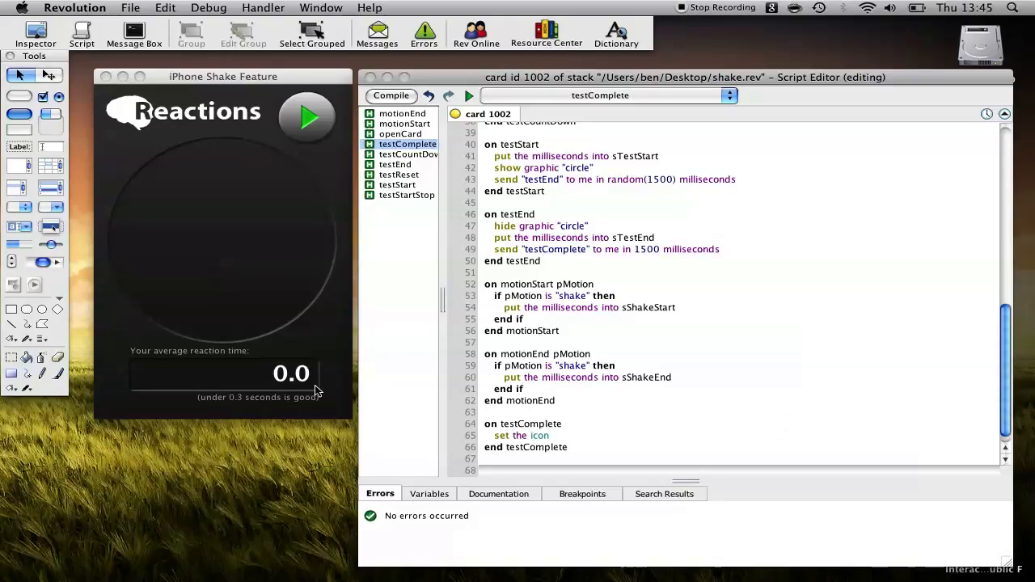
{"action": "type", "text": "of button \""}
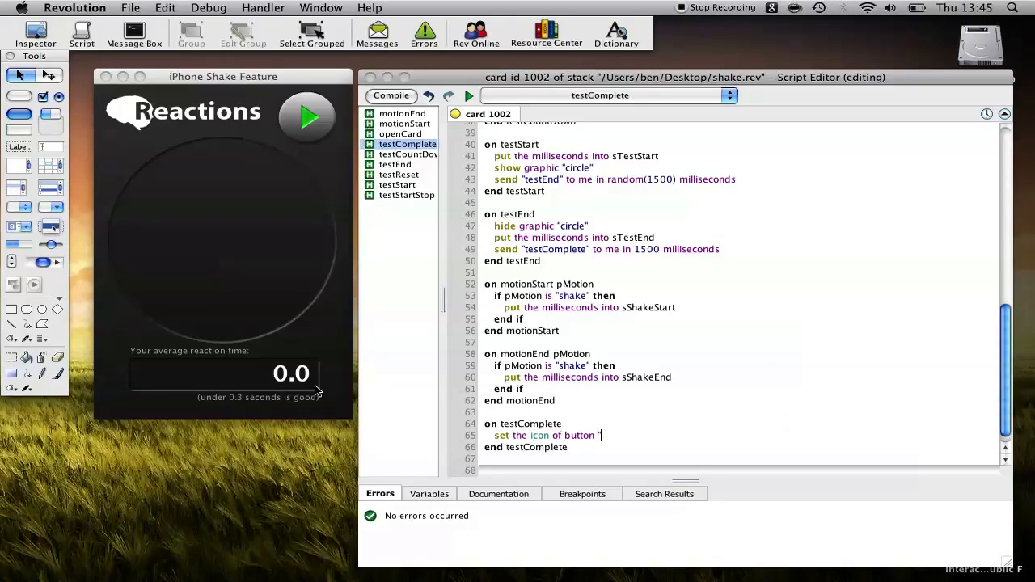
{"action": "type", "text": "start\" to"}
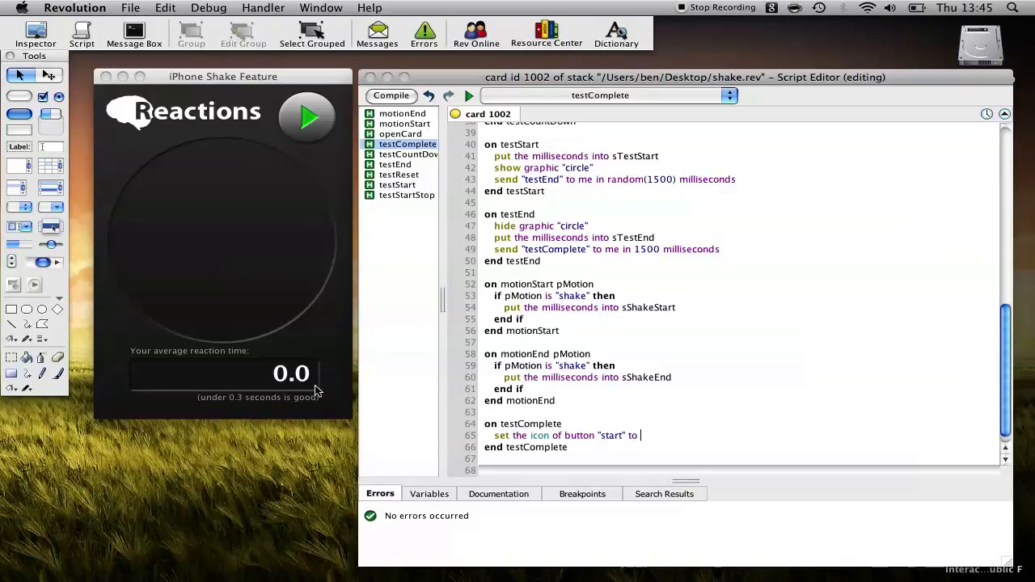
{"action": "type", "text": "6000"}
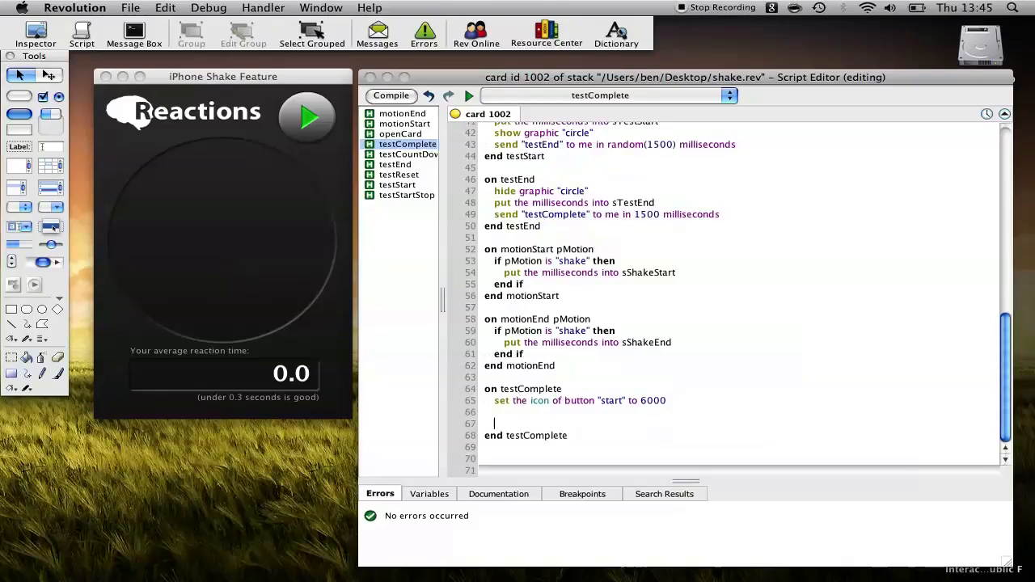
{"action": "type", "text": "put sT"}
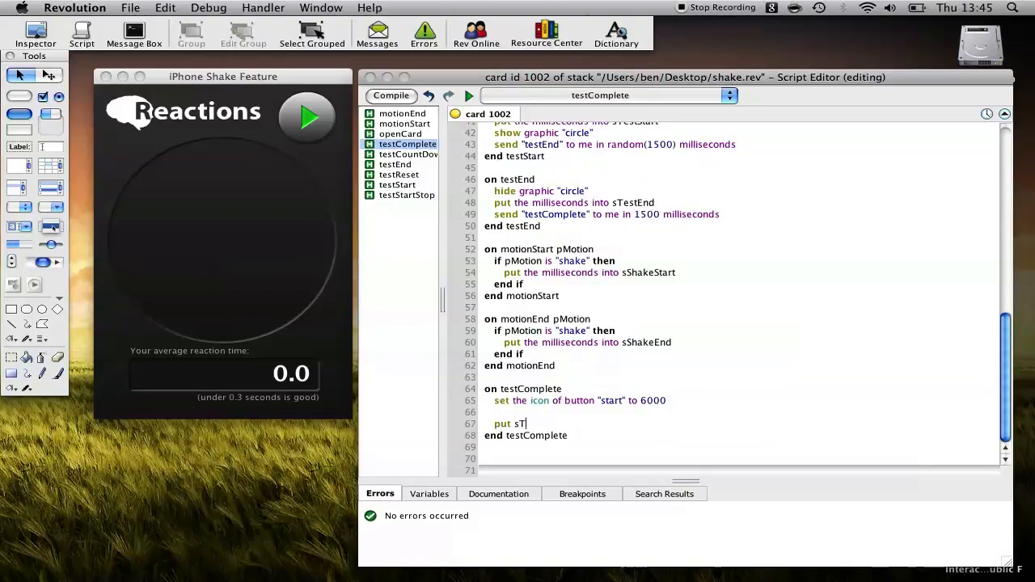
Step: Write round((sTestStart - sShakeStart) / 1000,3) as the put expression
{"action": "type", "text": "estStart ="}
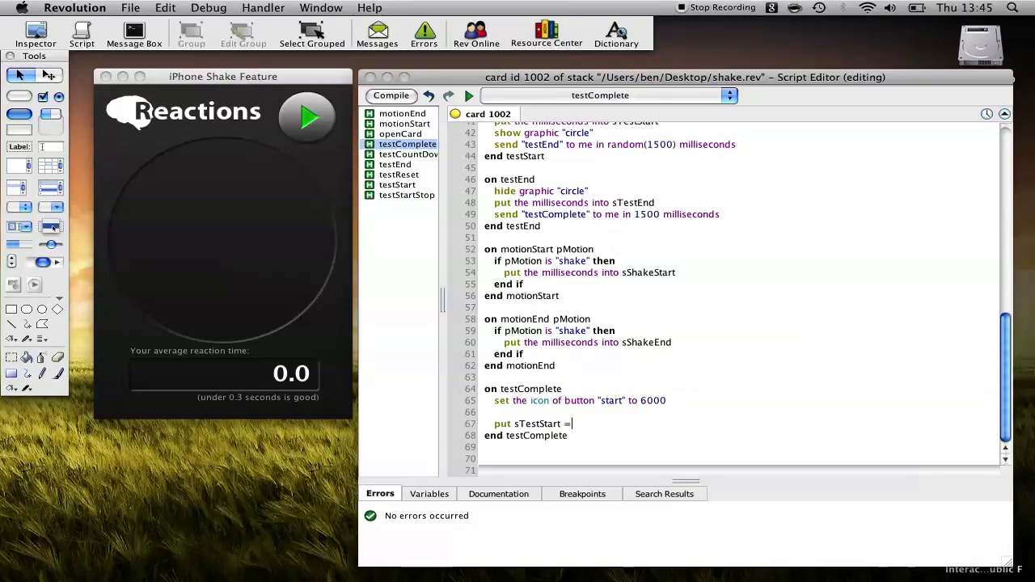
{"action": "type", "text": "s"}
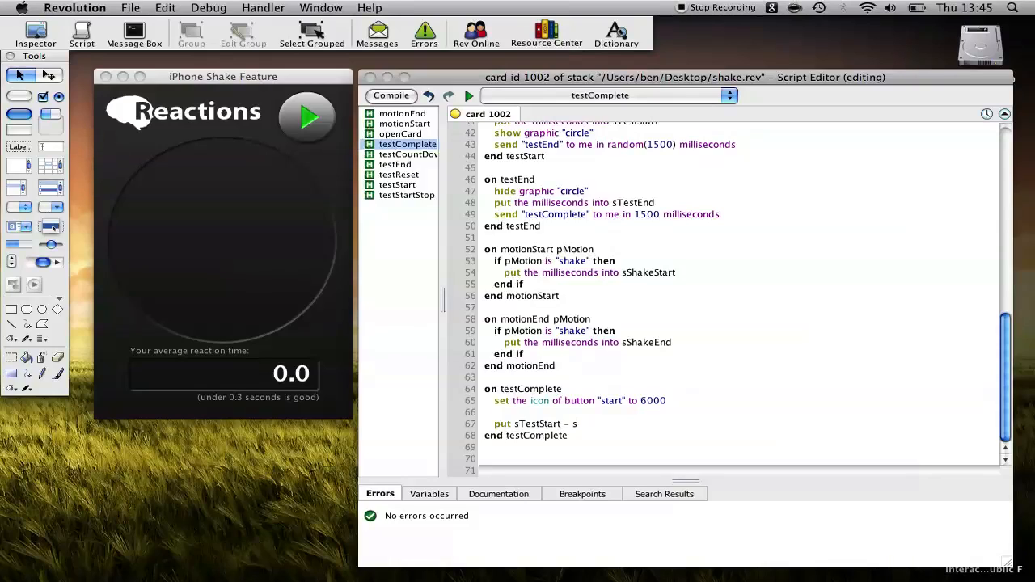
{"action": "type", "text": "sShakeSta"}
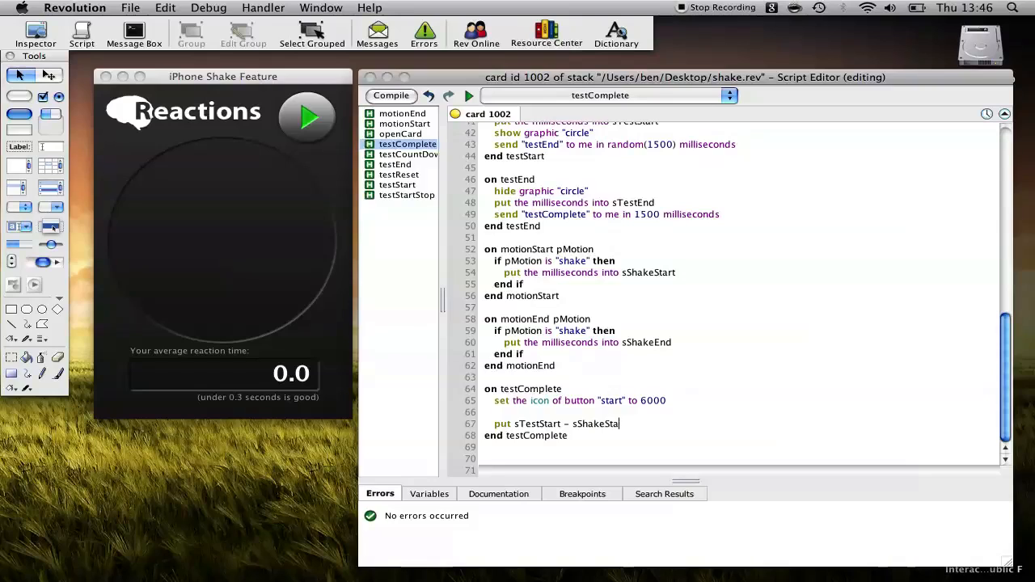
{"action": "type", "text": "rt"}
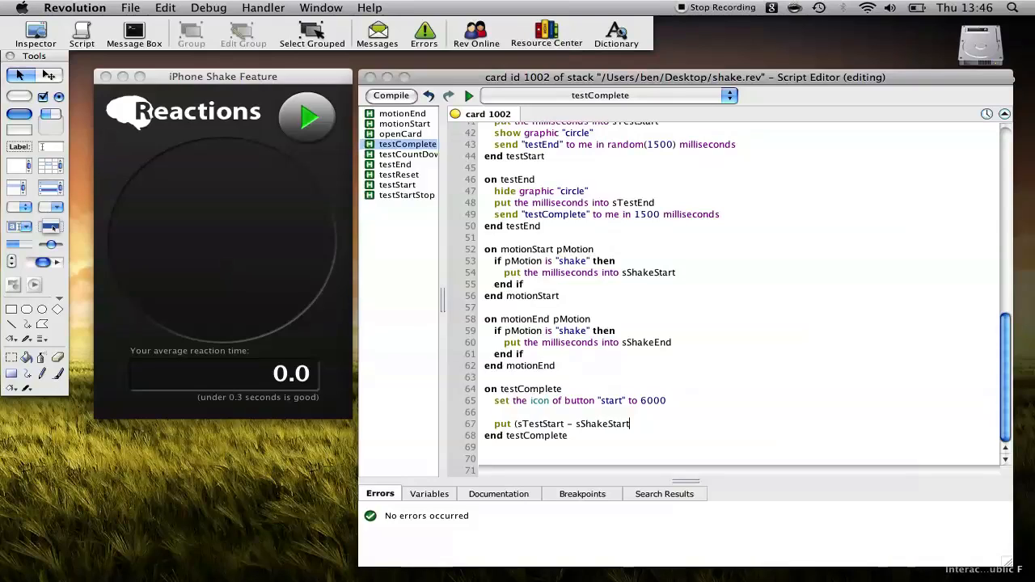
{"action": "type", "text": "/ 1"}
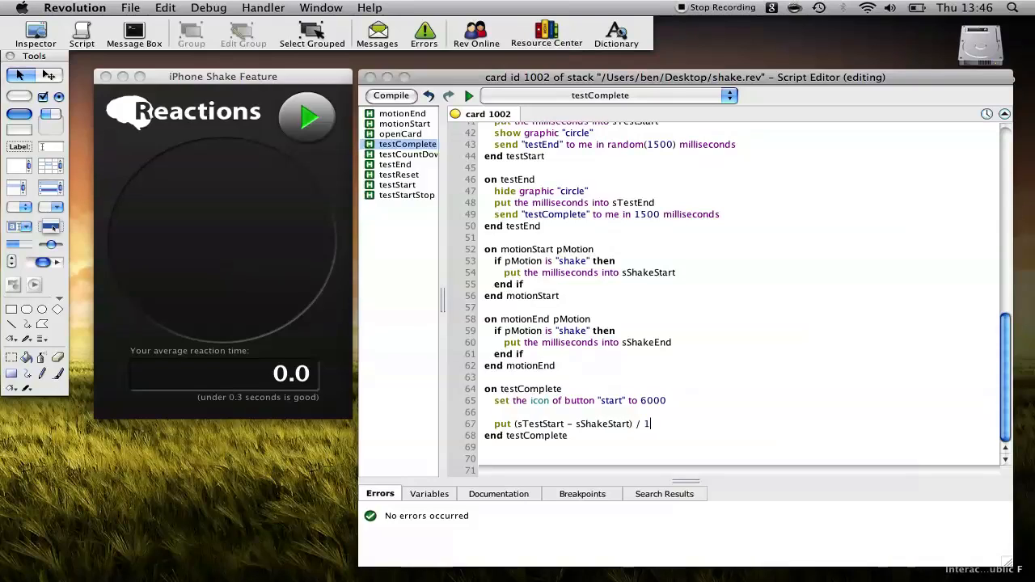
{"action": "type", "text": "000"}
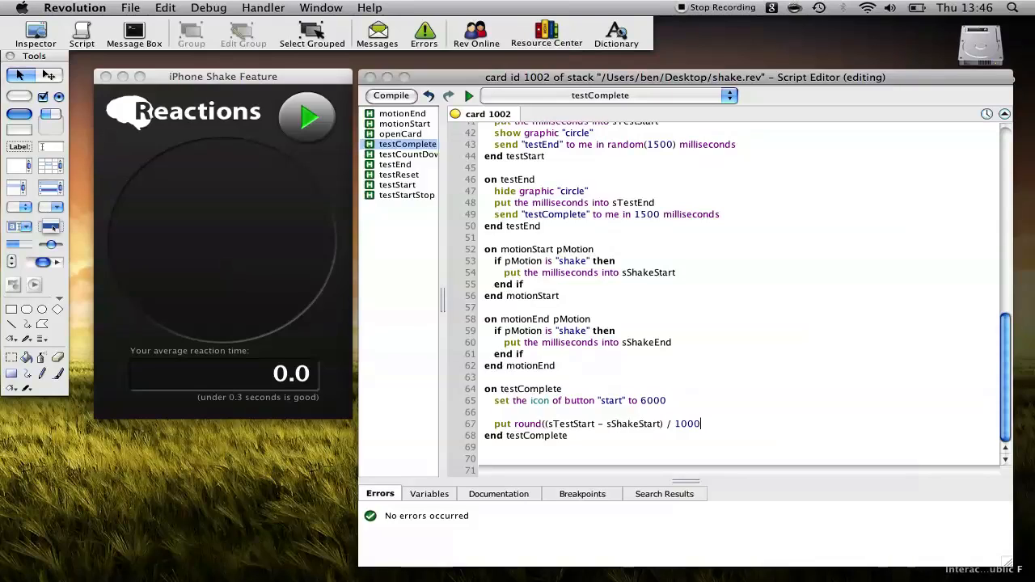
{"action": "type", "text": ",3)"}
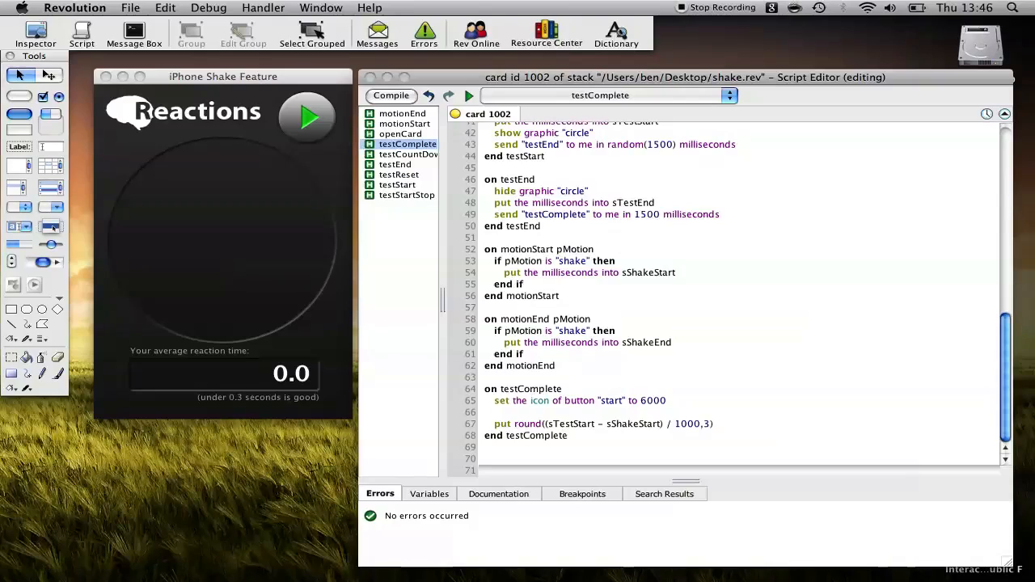
Step: Finish the line with 'into tStartReaction' and duplicate it below
{"action": "left_click", "coordinate": [715, 424]}
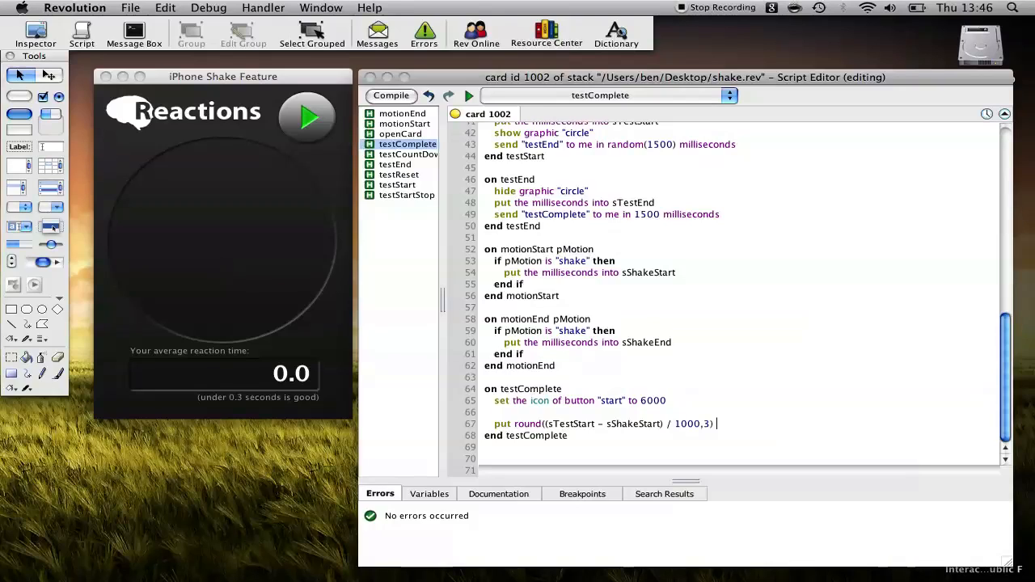
{"action": "type", "text": "into t"}
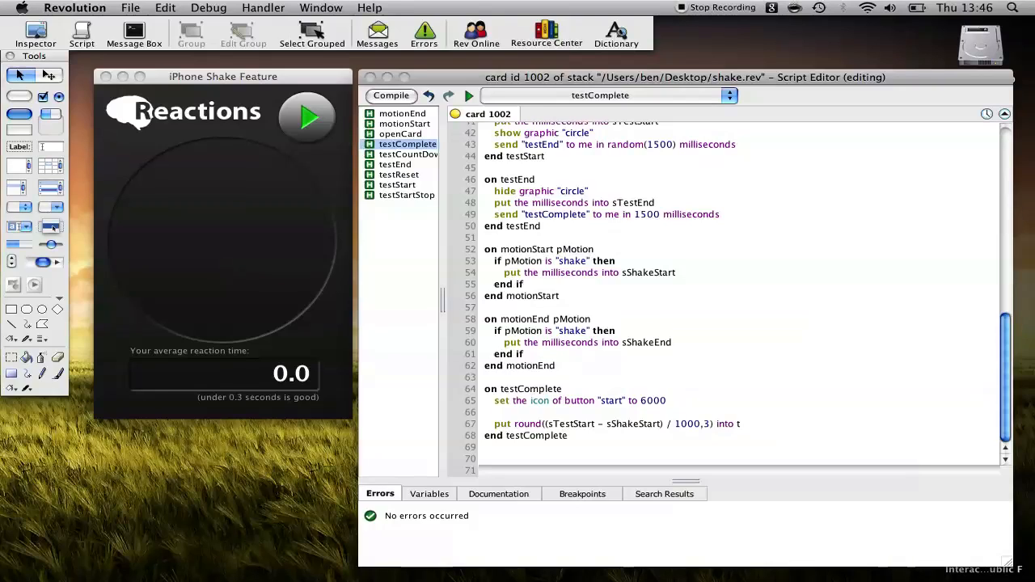
{"action": "type", "text": "StartR"}
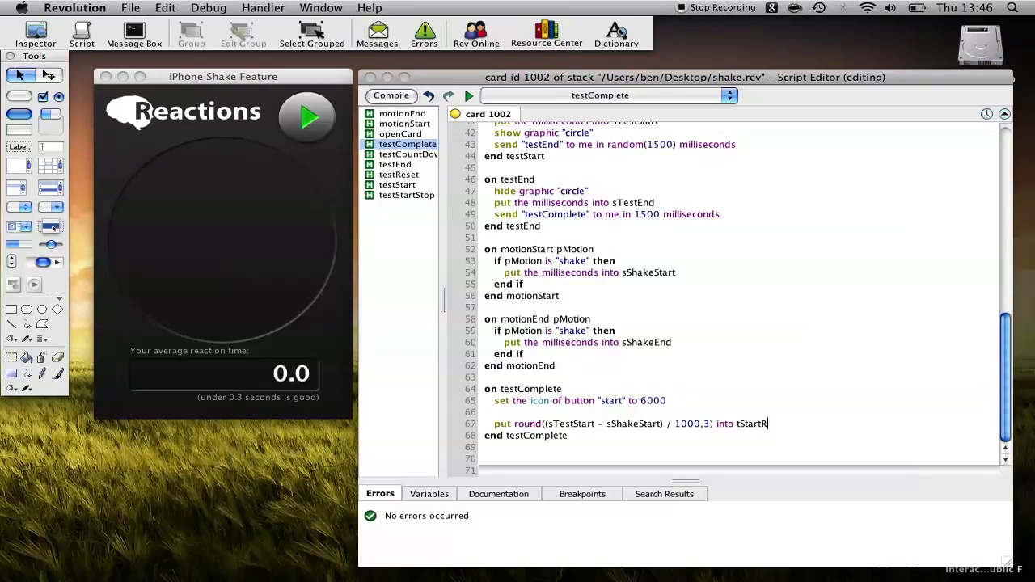
{"action": "type", "text": "eaction"}
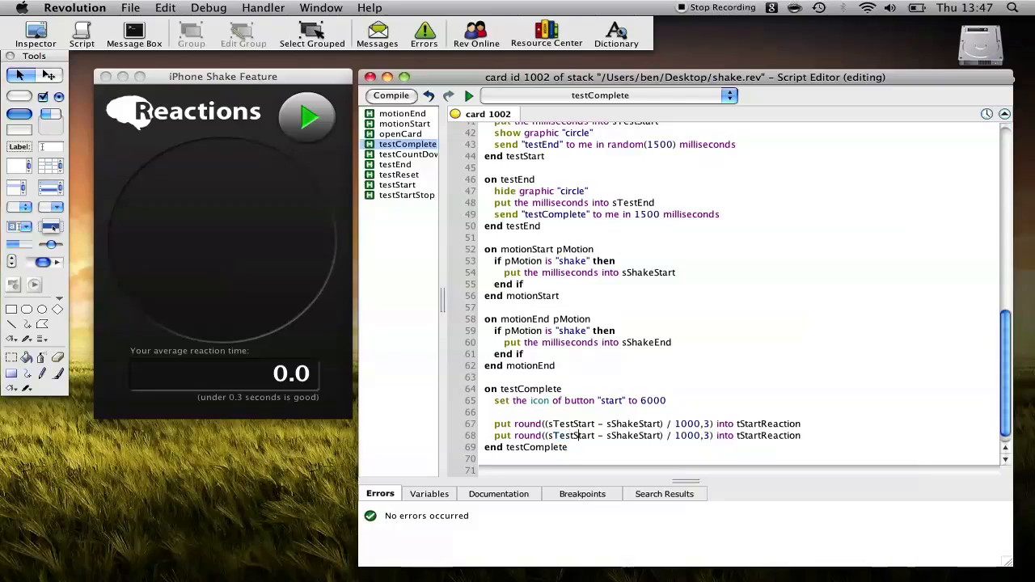
Step: Change the copied line to use sTestEnd, sShakeEnd and tEndReaction
{"action": "double_click", "coordinate": [579, 435]}
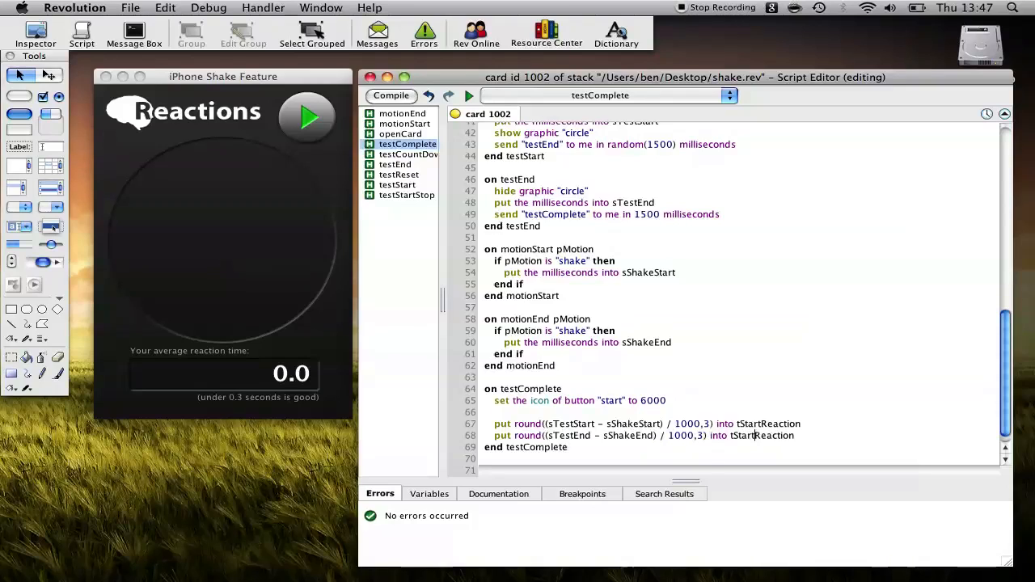
{"action": "double_click", "coordinate": [770, 436]}
{"action": "type", "text": "End"}
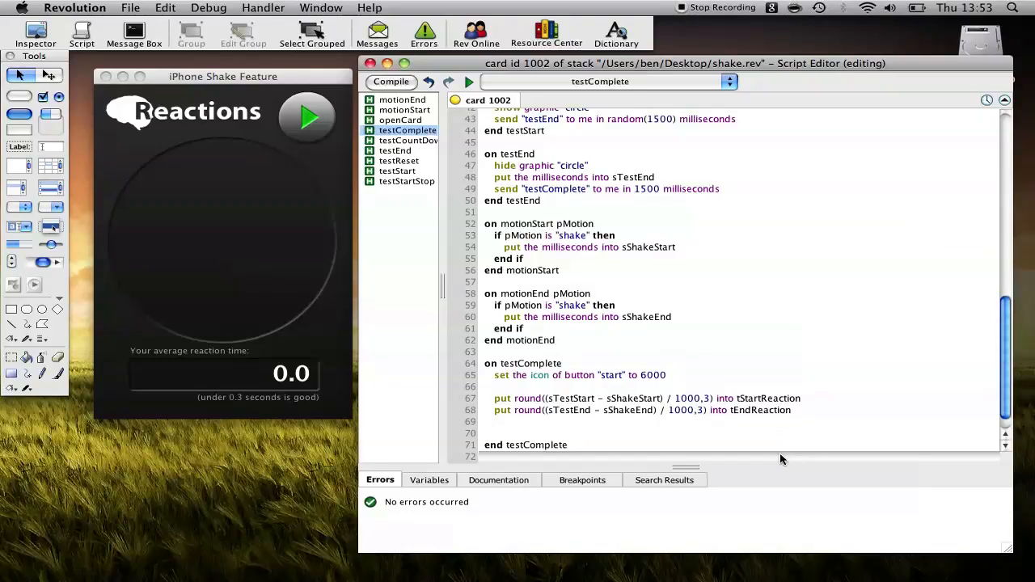
{"action": "left_click", "coordinate": [495, 433]}
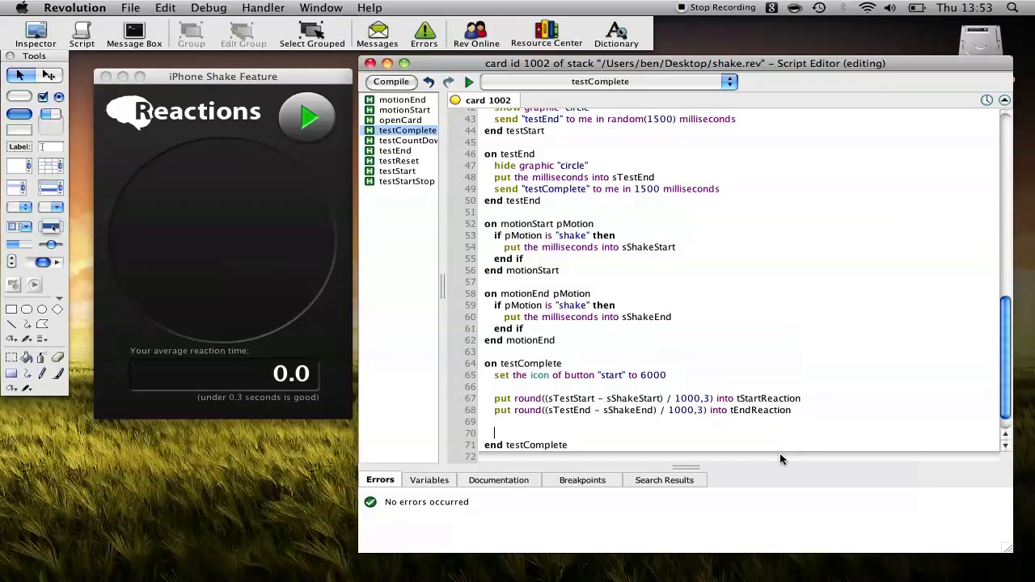